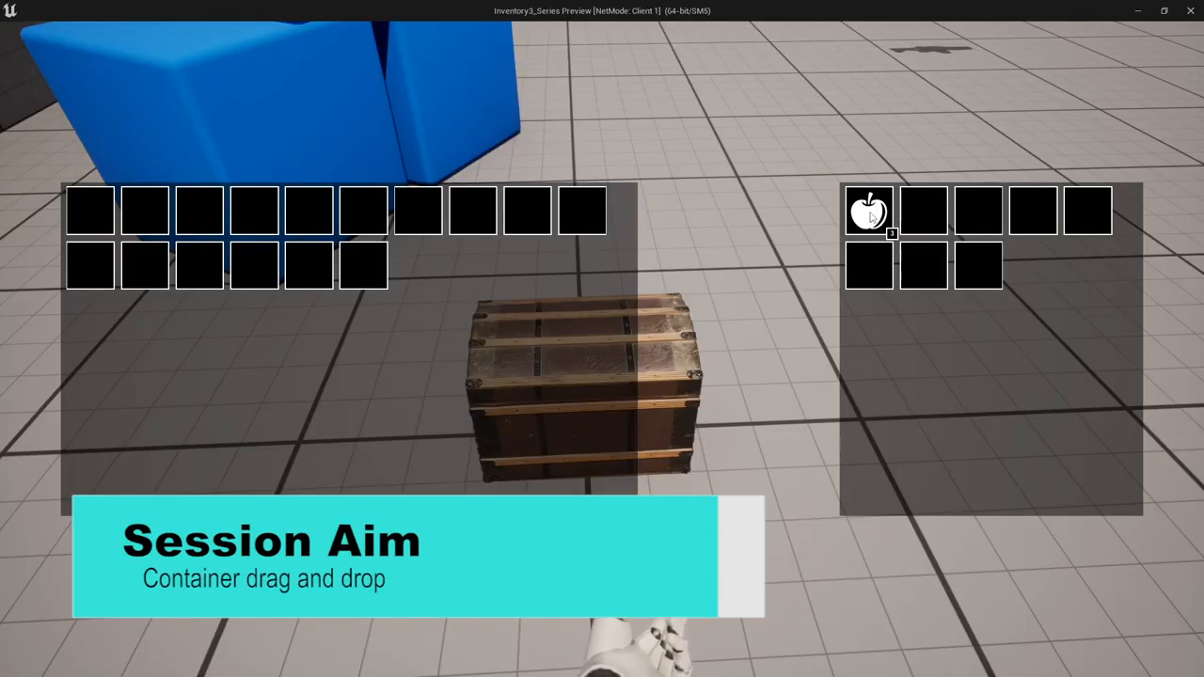
Stop the play-in-editor inventory preview and return to the FirstPersonMap level viewport.
drag(869, 211, 474, 211)
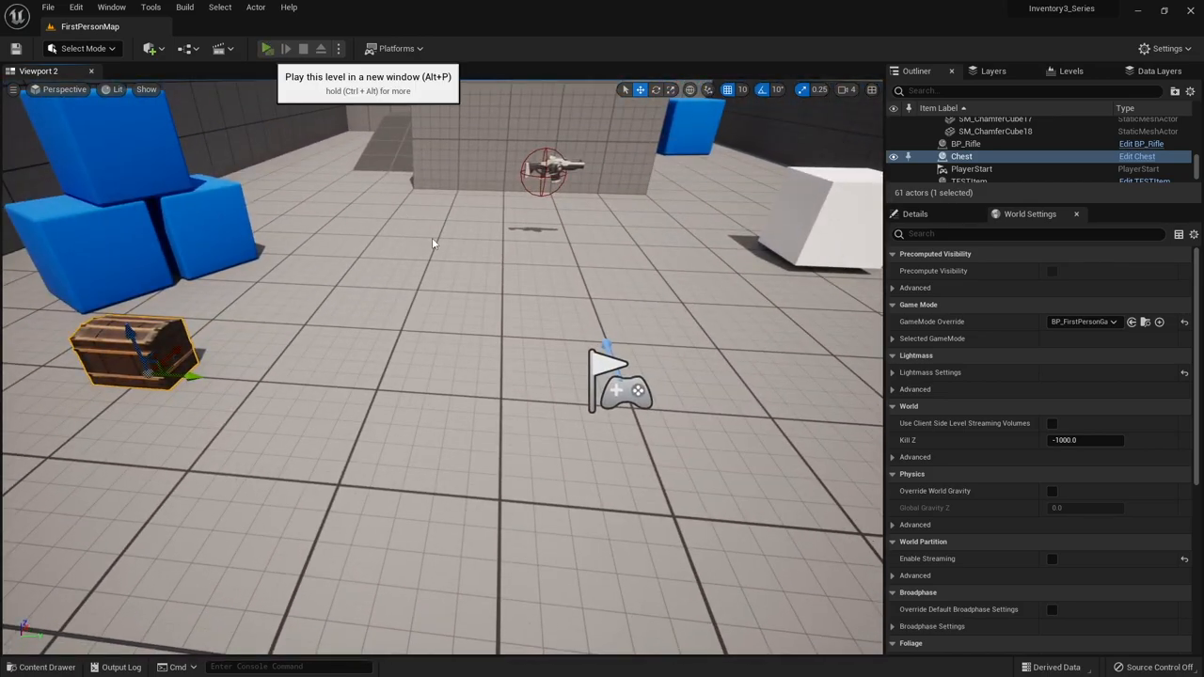
Launch a multiplayer play session and focus the client game window.
click(268, 49)
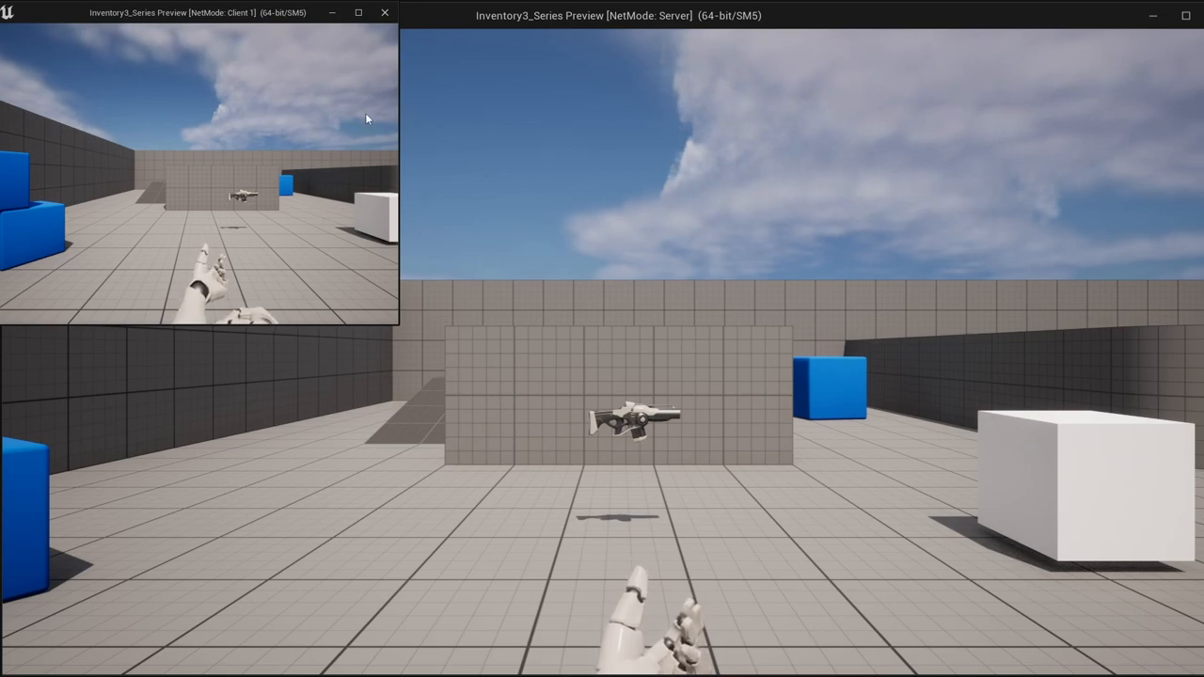
mouse_move(346, 70)
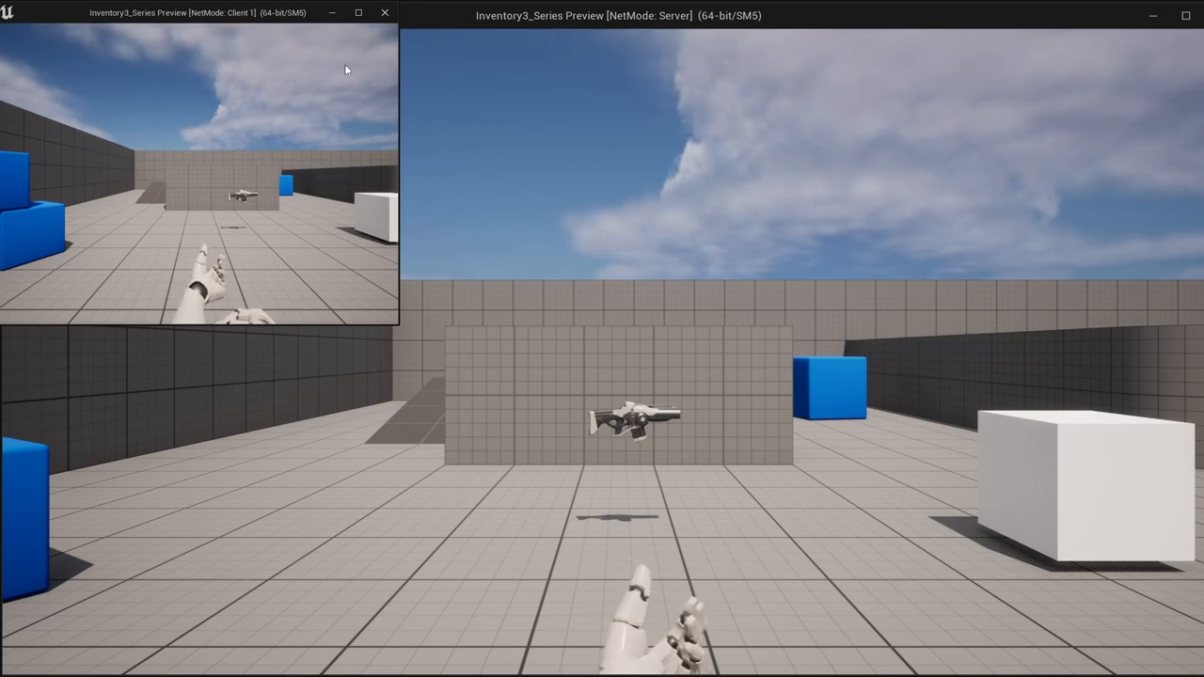
click(358, 11)
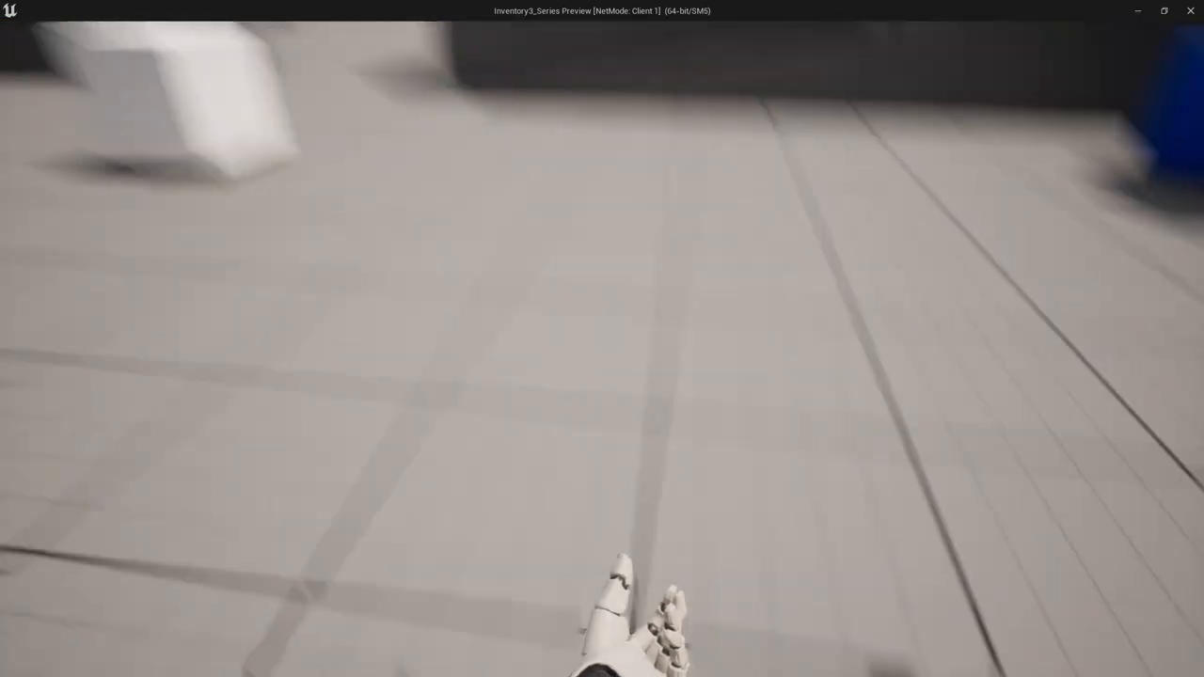
mouse_move(602, 338)
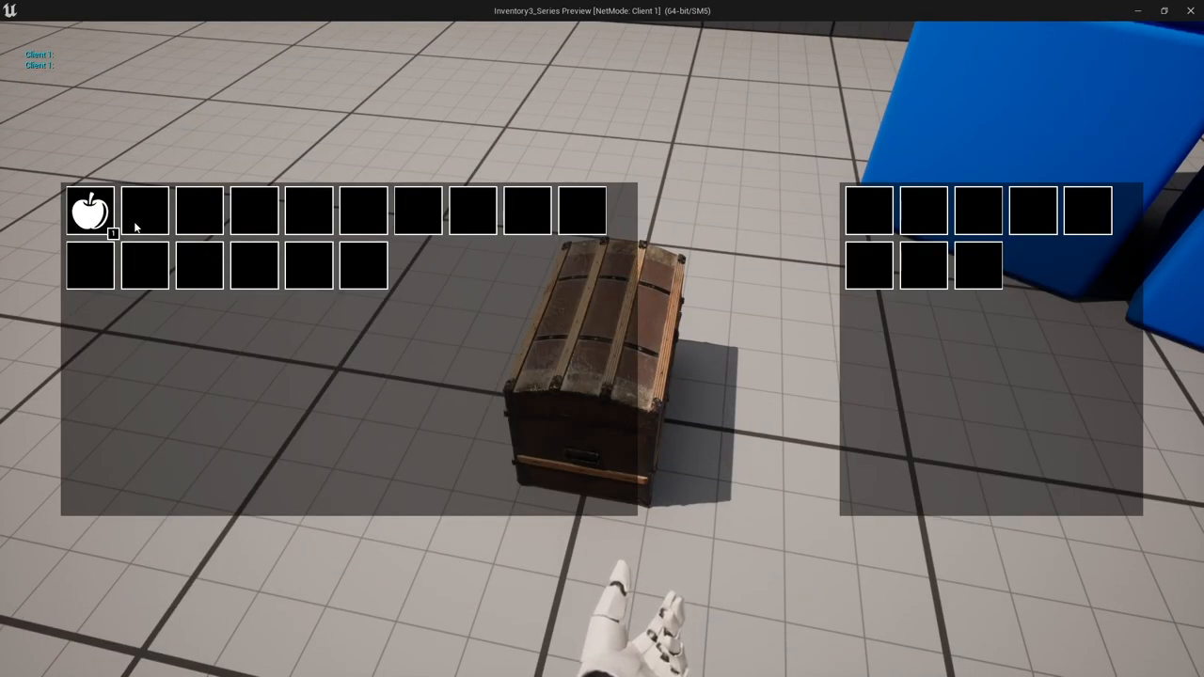
mouse_move(730, 290)
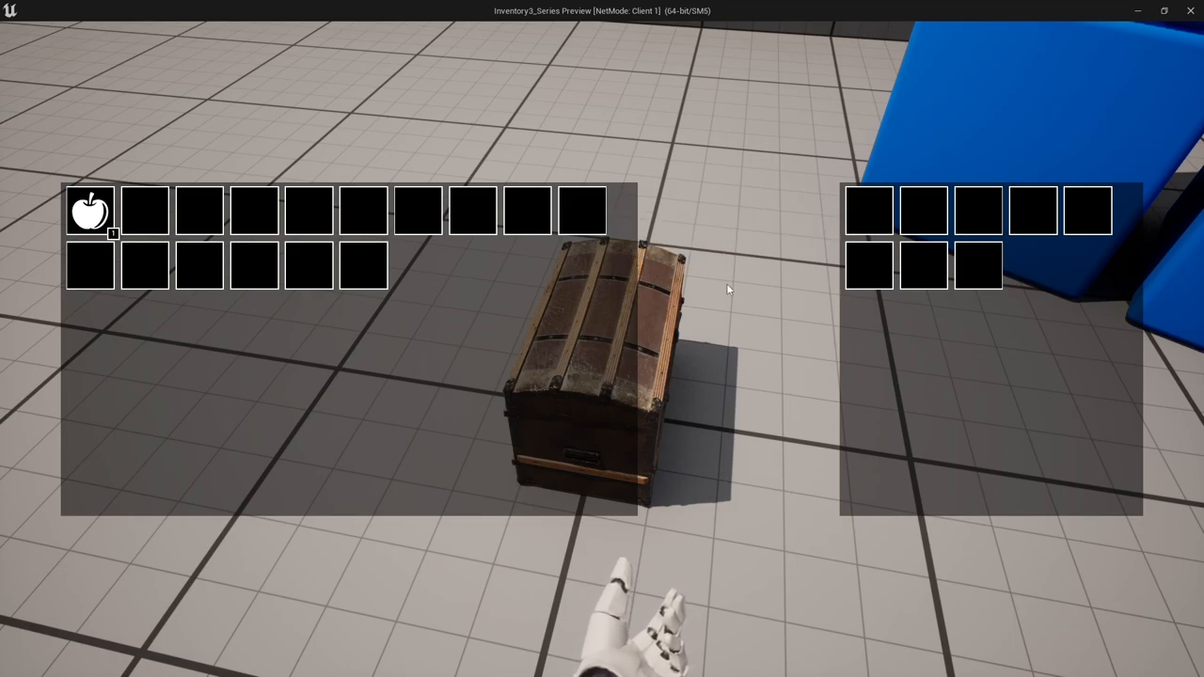
mouse_move(745, 83)
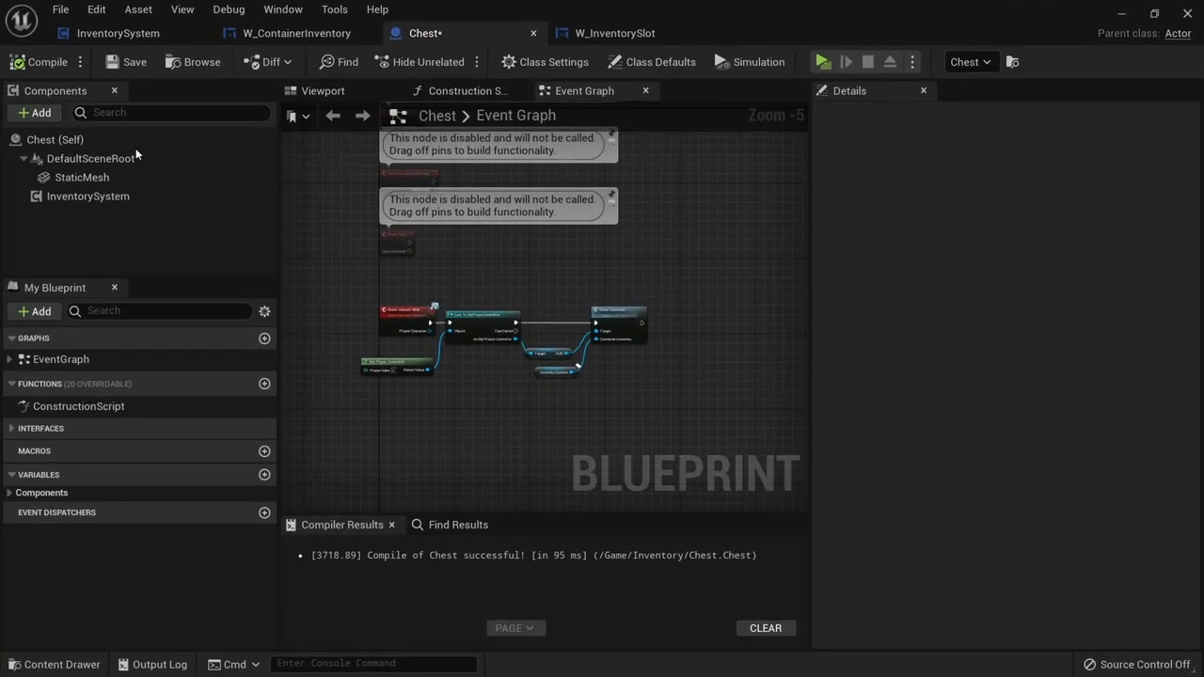
Review the Chest blueprint's class default replication settings, then return to the level editor.
click(660, 60)
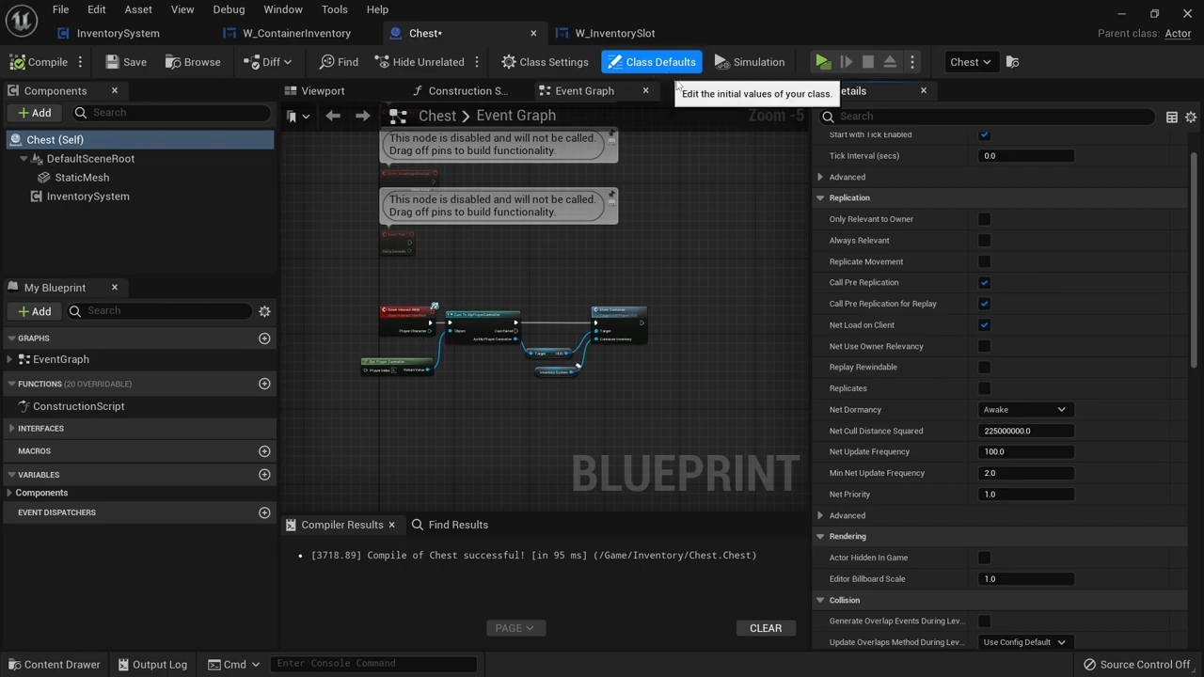
click(985, 388)
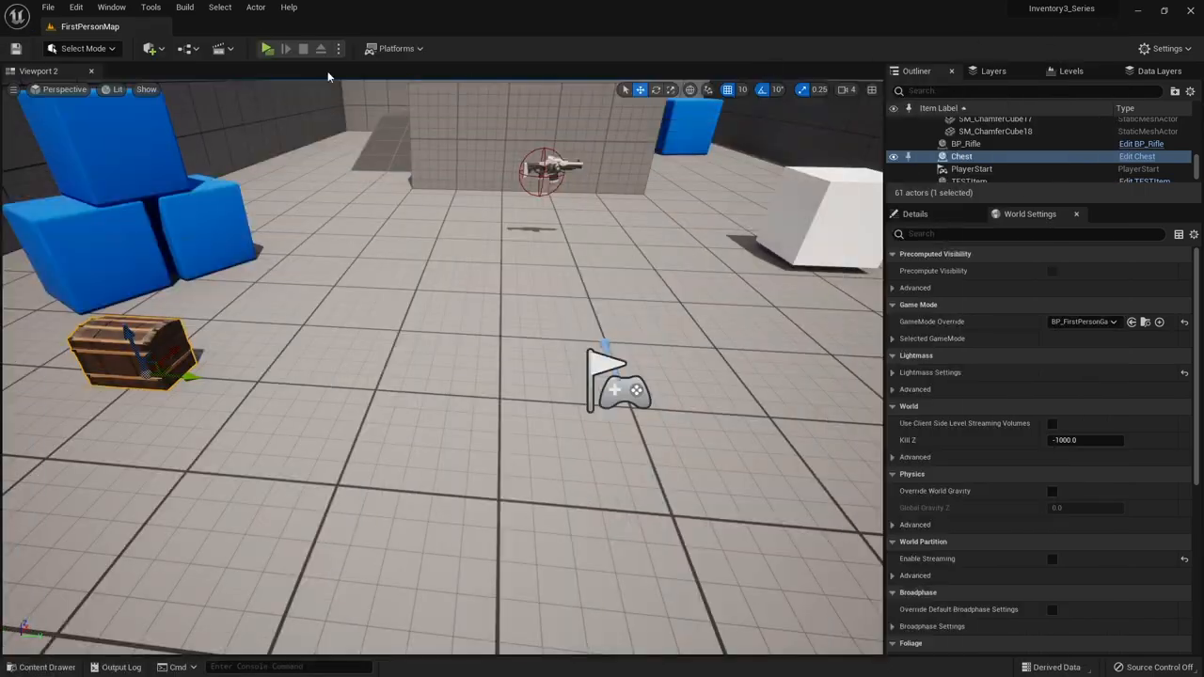
click(267, 49)
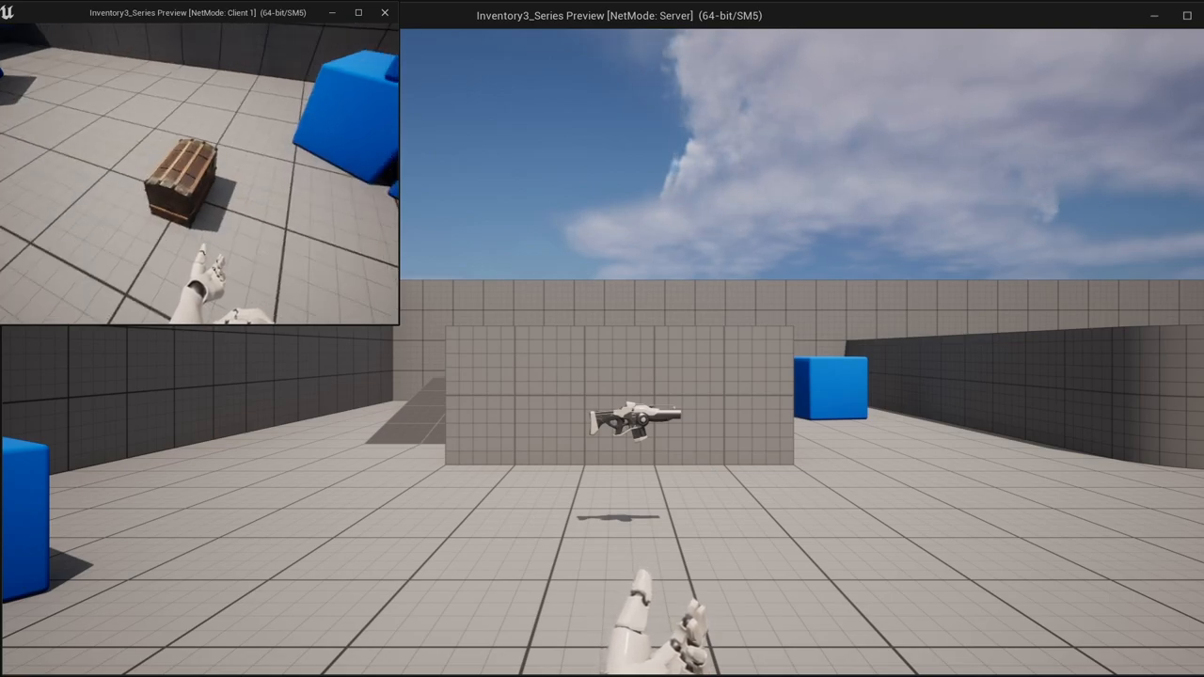
click(384, 11)
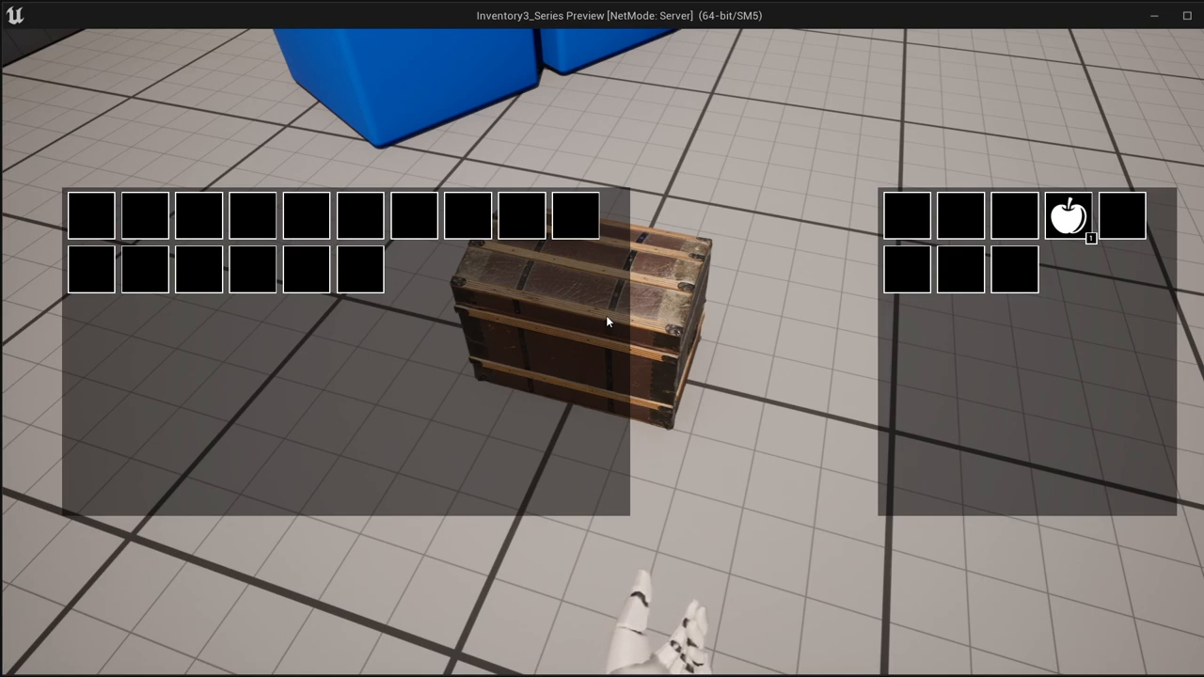
mouse_move(775, 88)
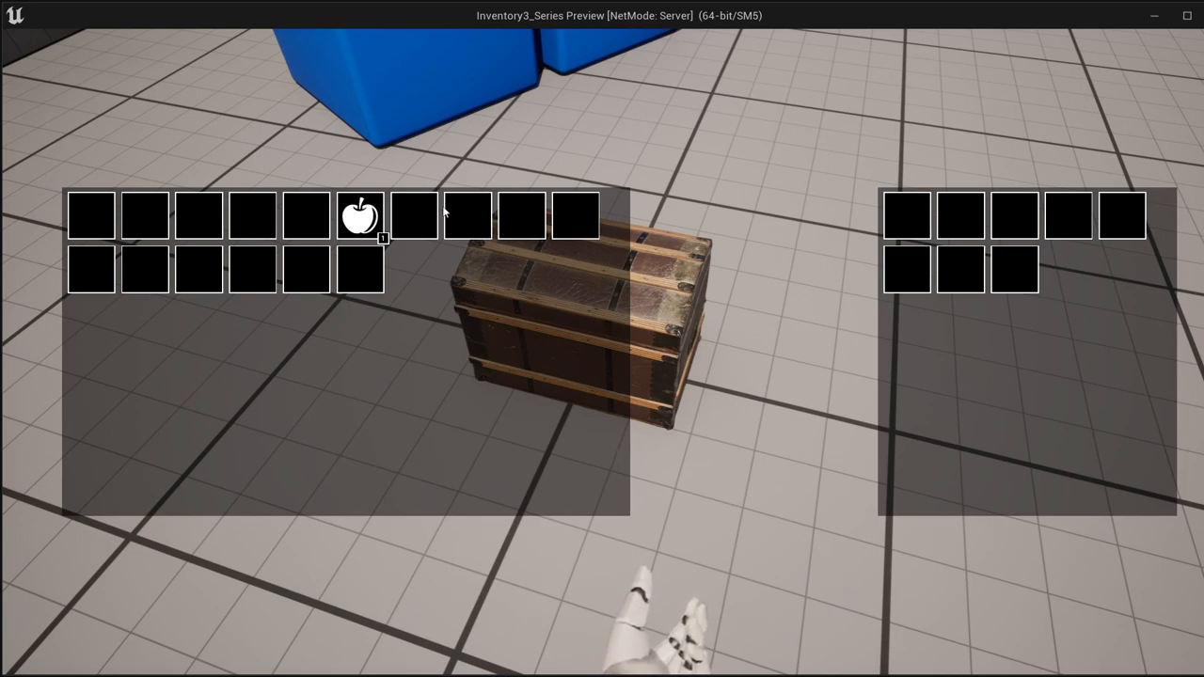
mouse_move(433, 249)
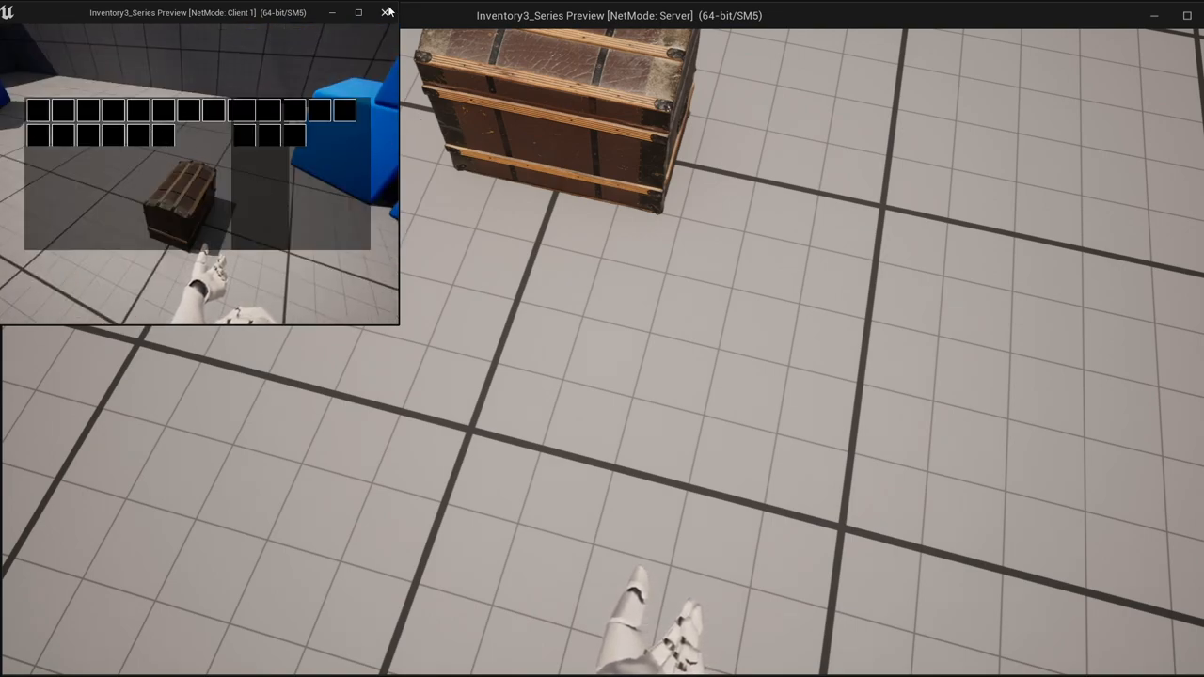
click(385, 12)
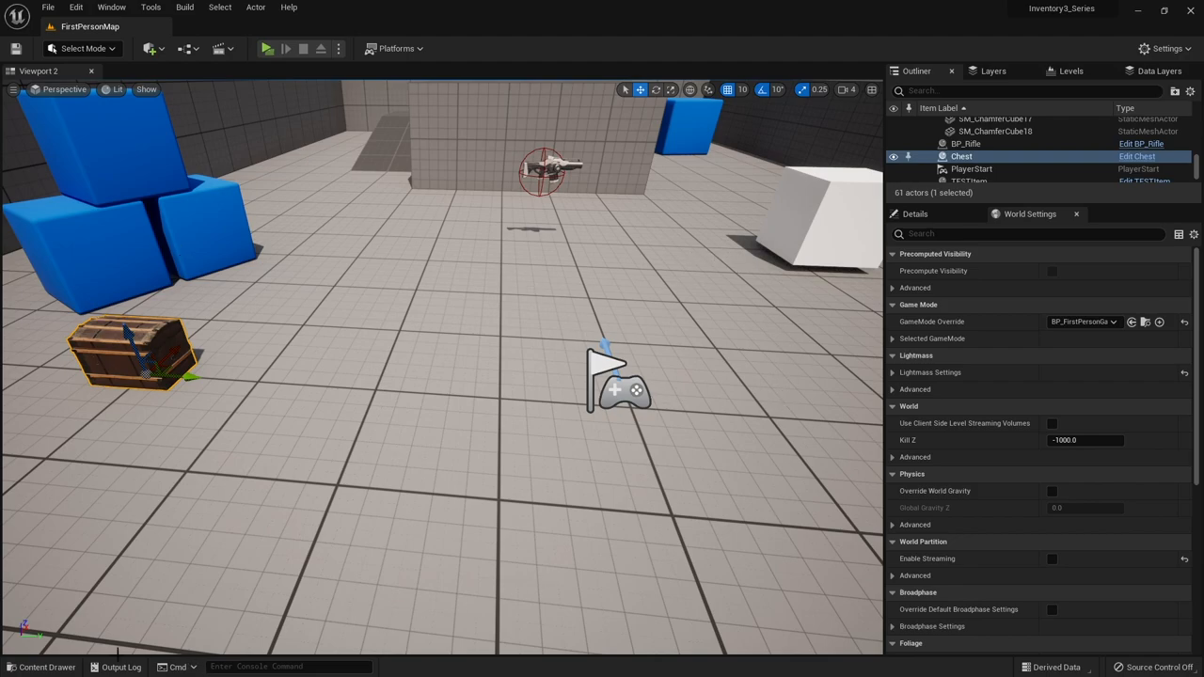
Open the InventorySystem blueprint from the Content Drawer and enter its Transfer Slots function graph.
click(45, 666)
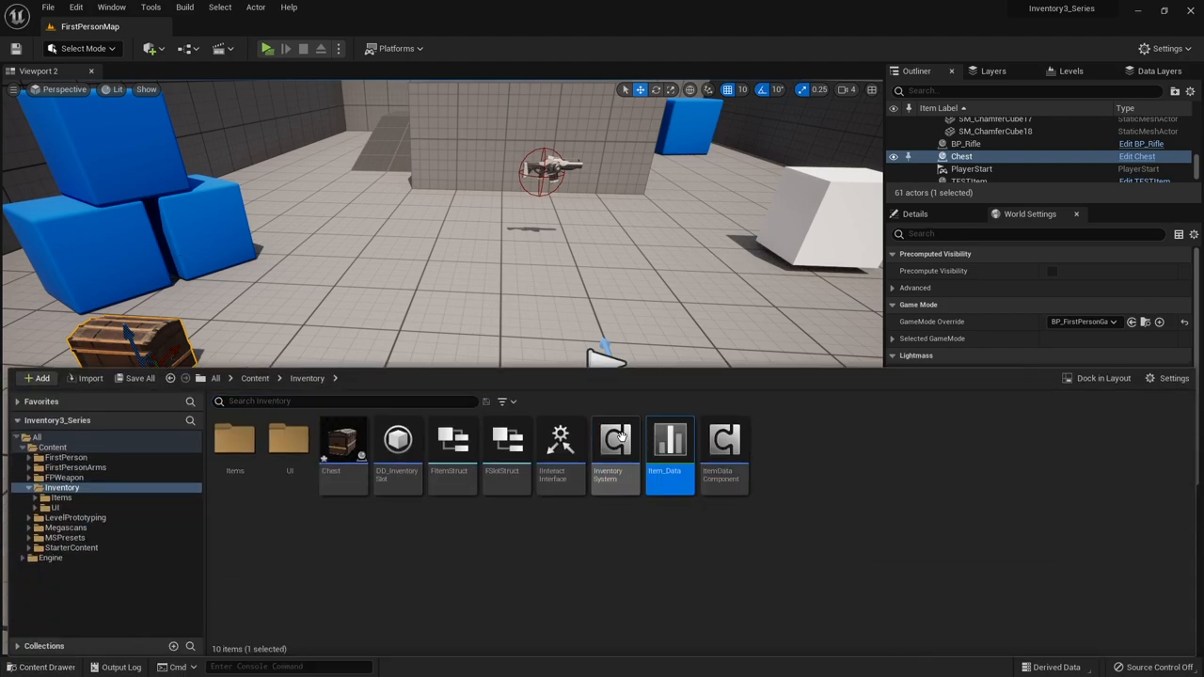
double_click(616, 440)
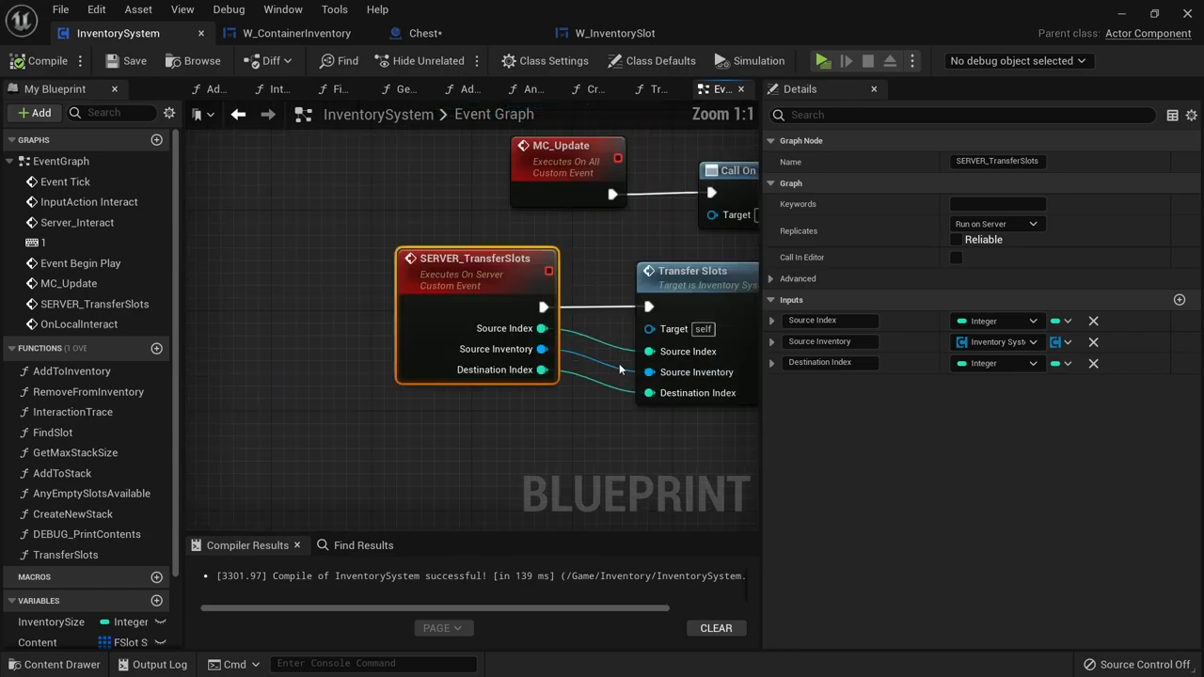
double_click(693, 271)
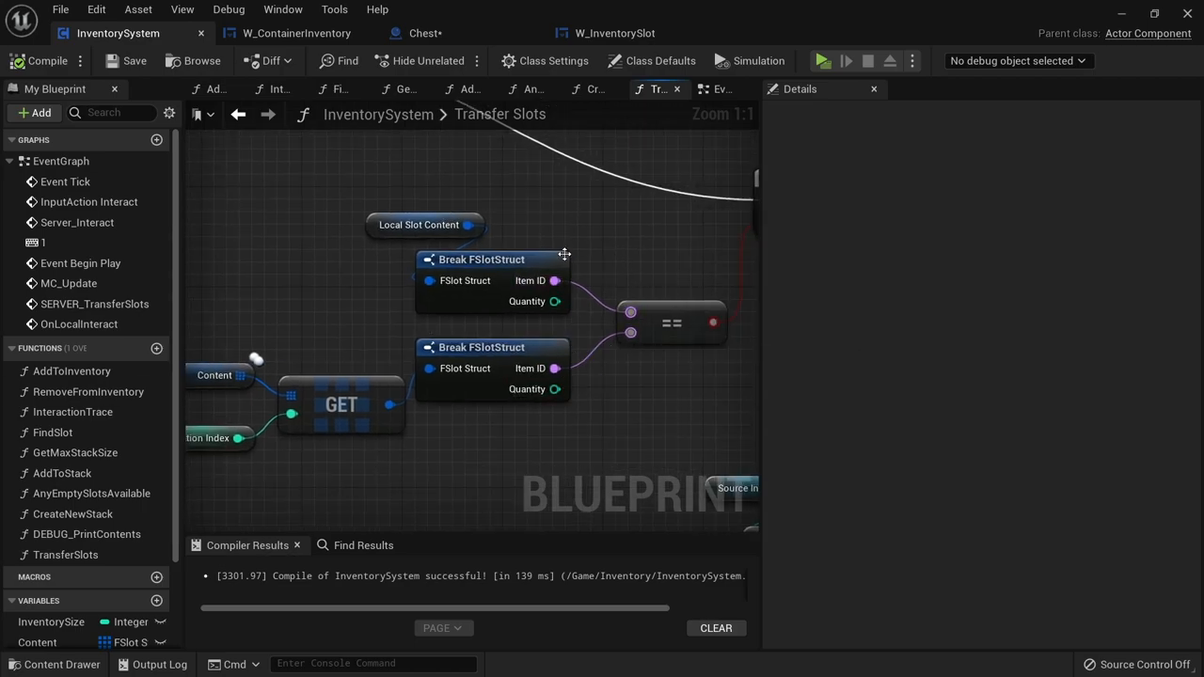
mouse_move(525, 350)
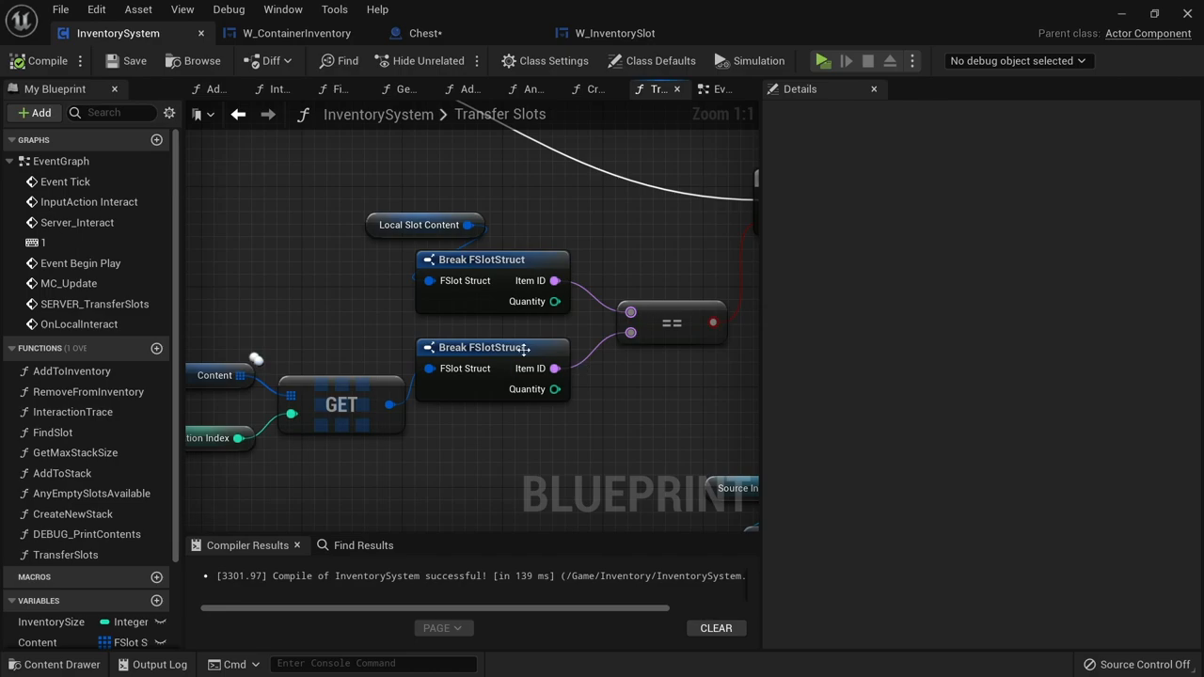
mouse_move(455, 341)
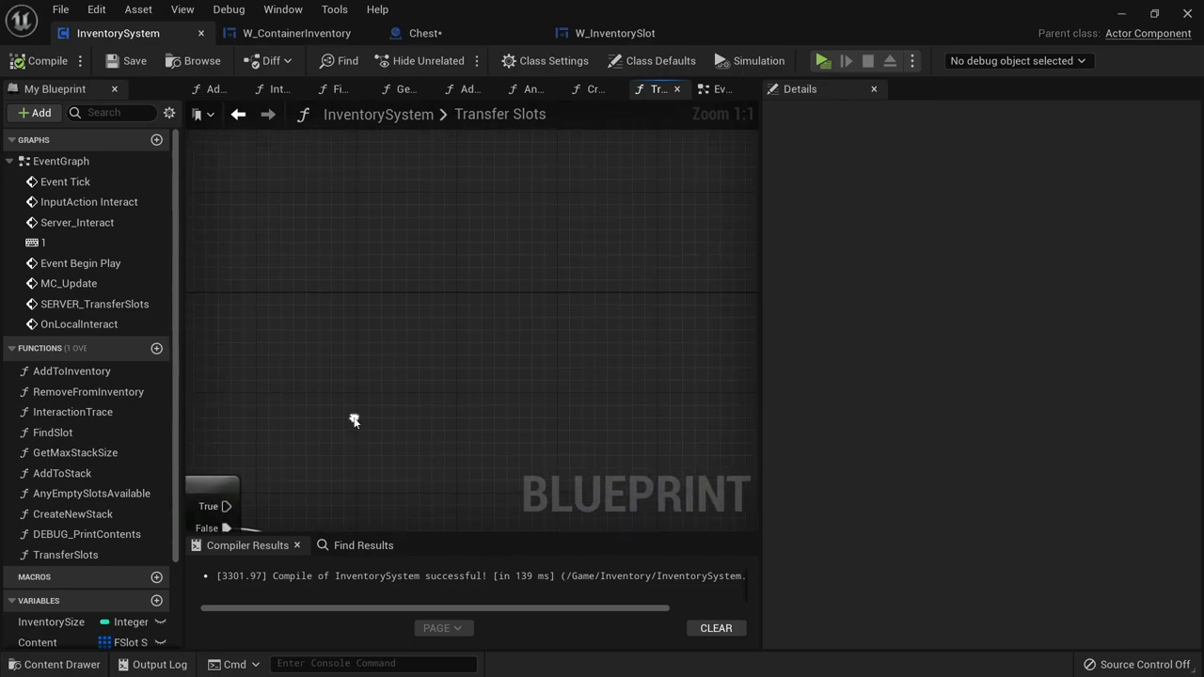
Add a Source Inventory getter, pull its Content array, and add a Set Array Elem node on it.
right_click(353, 419)
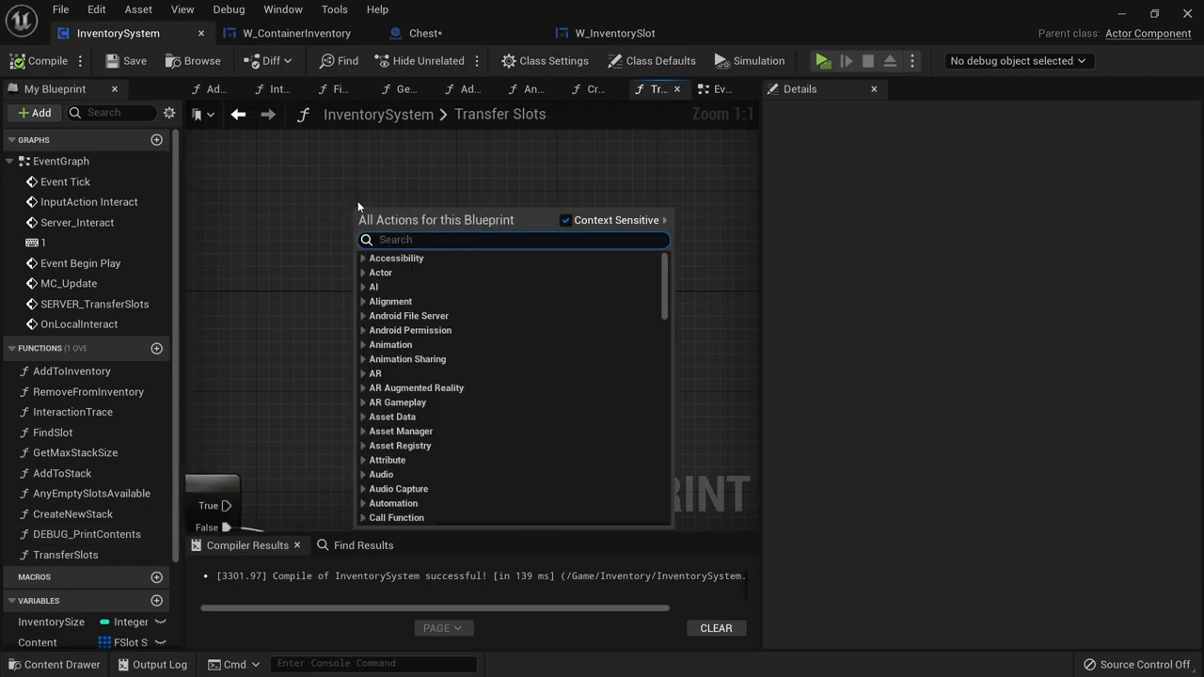
text(inventory)
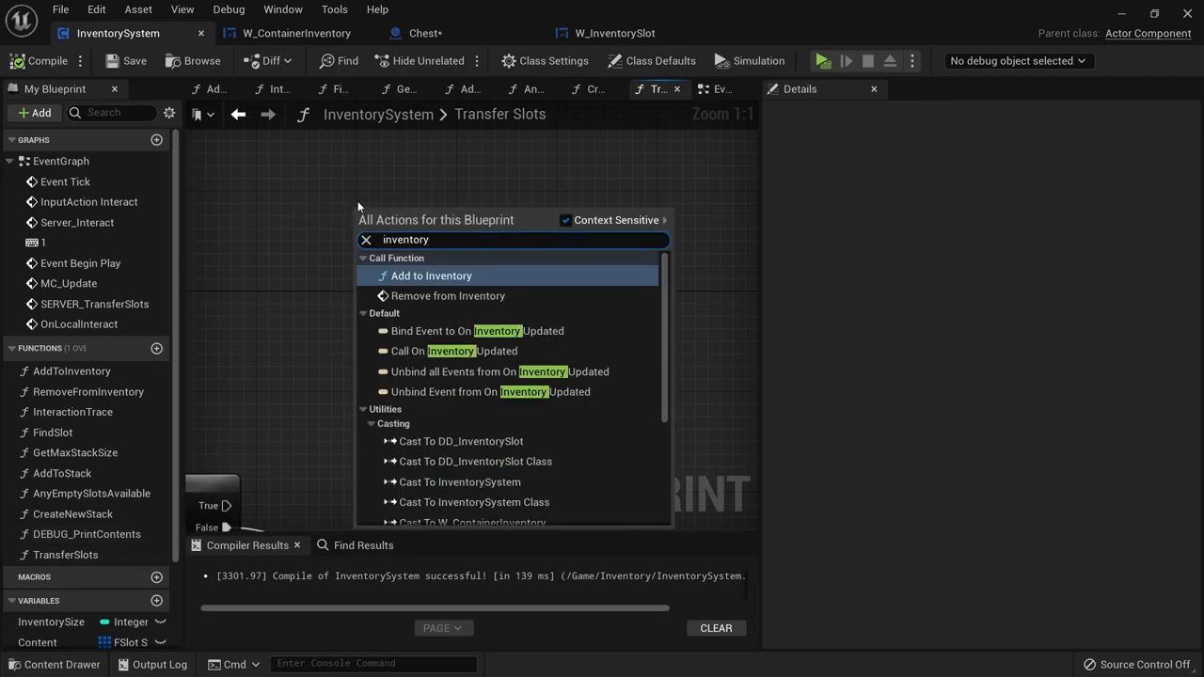
text(source)
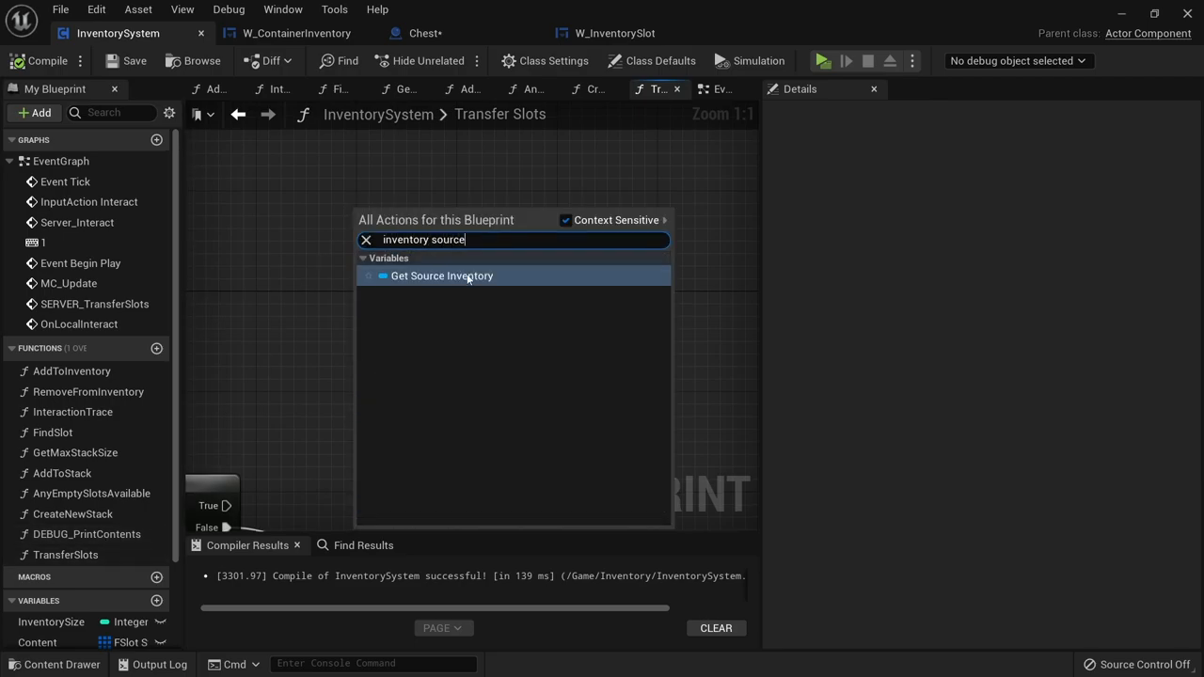
click(441, 275)
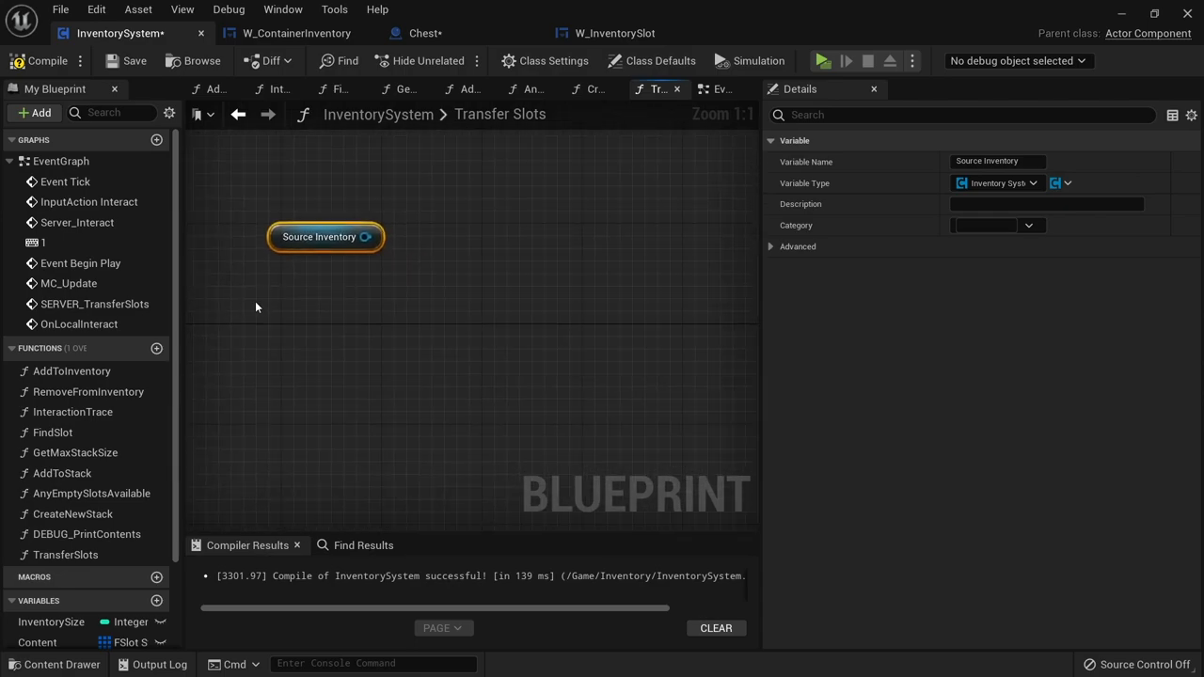
drag(365, 237, 450, 267)
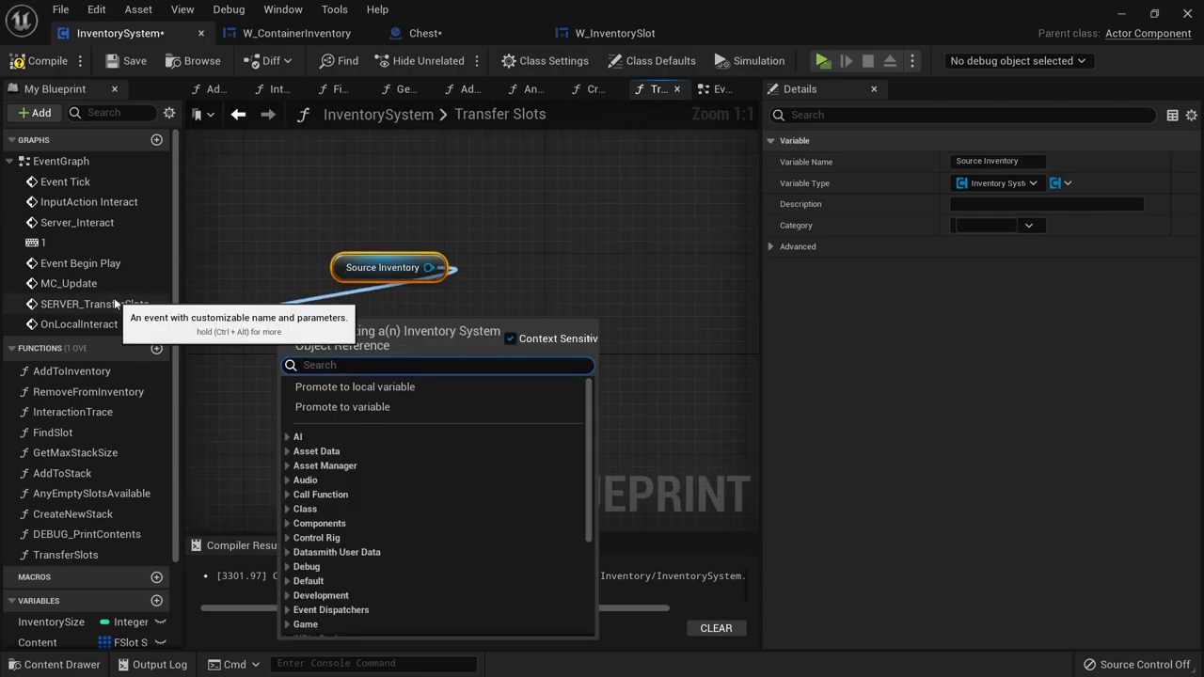
click(343, 406)
text(se)
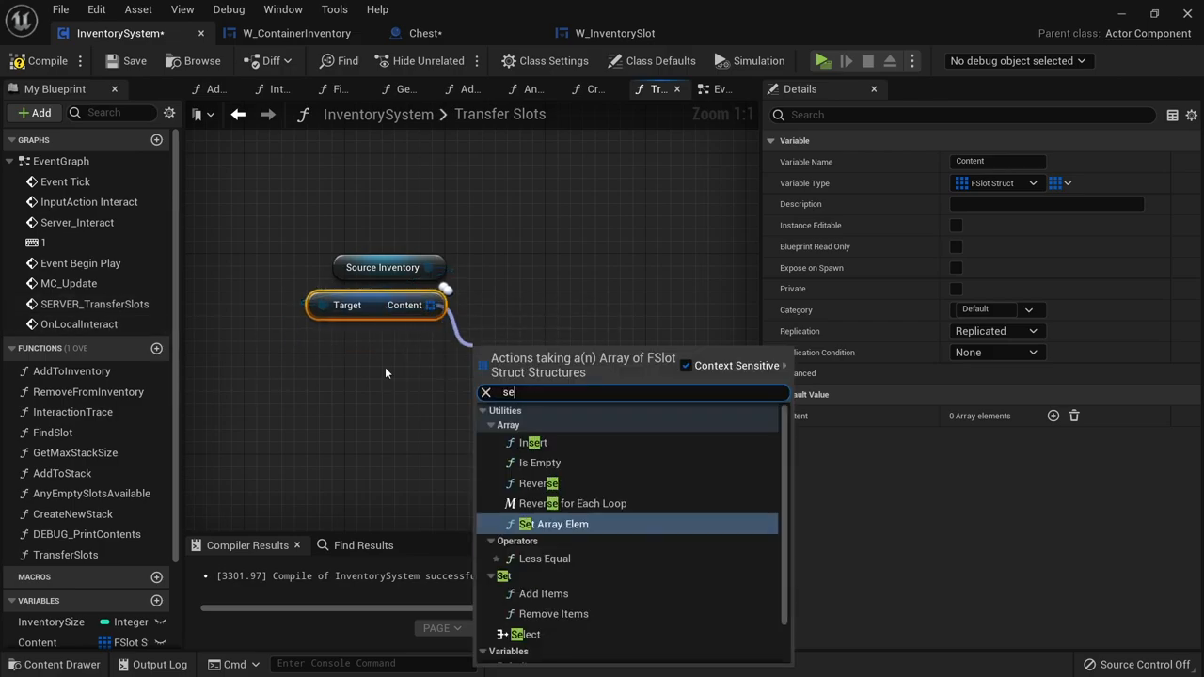
click(561, 523)
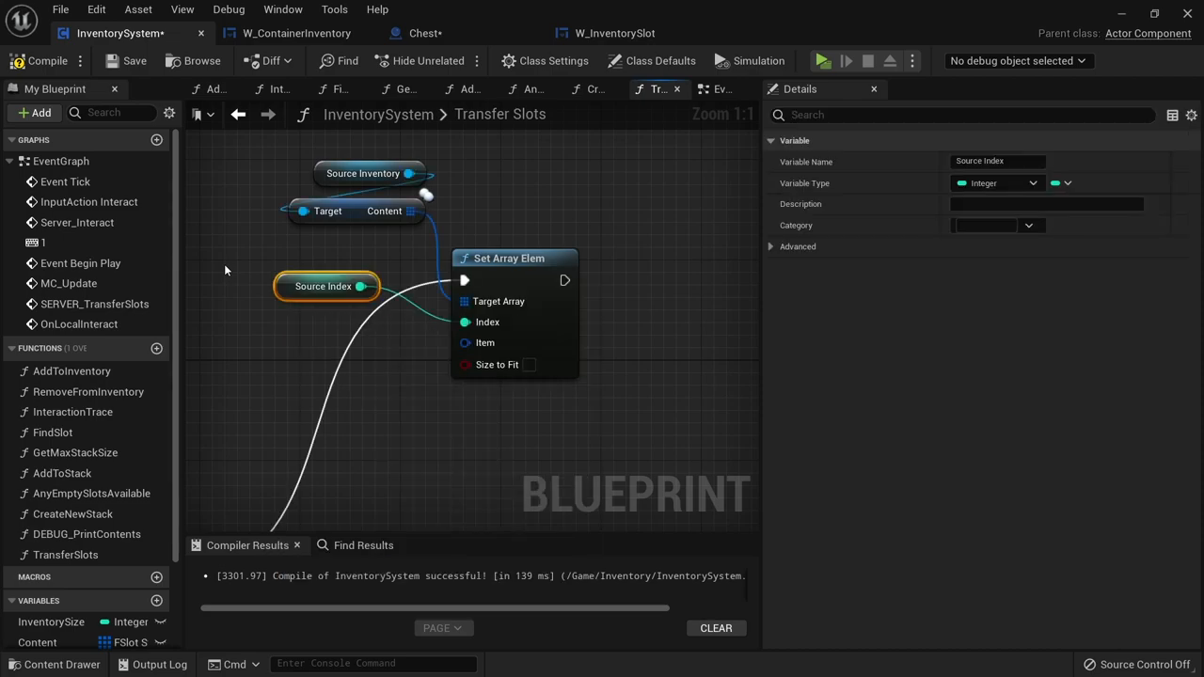
mouse_move(355, 282)
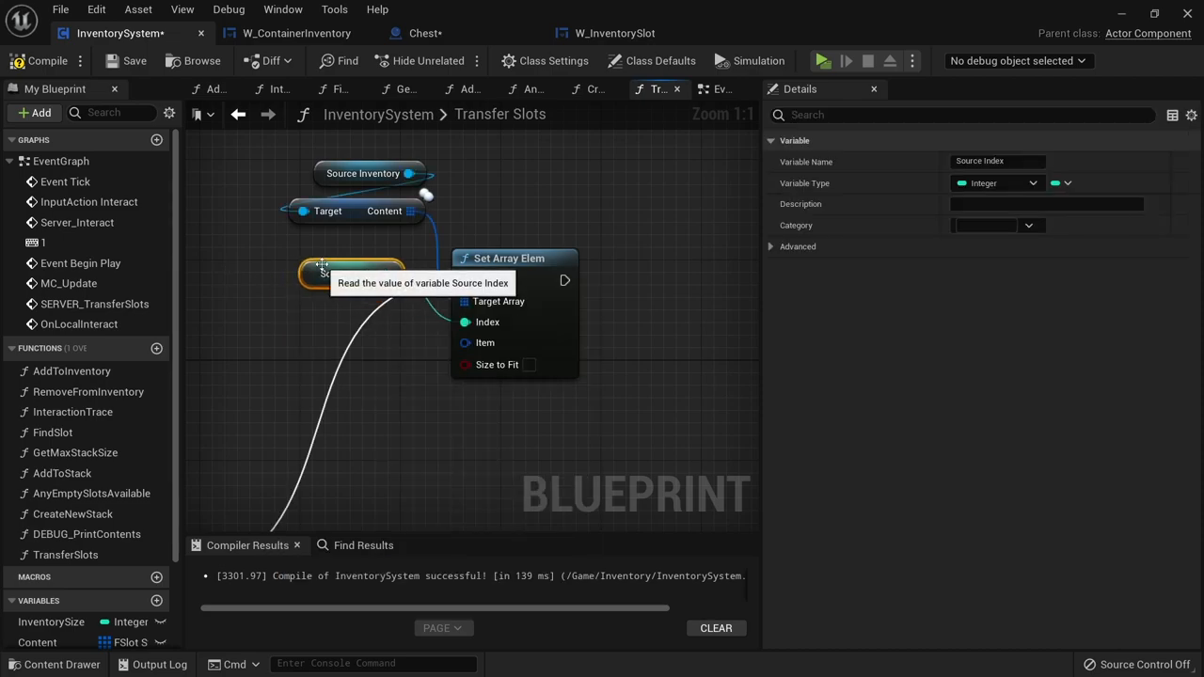
mouse_move(486, 342)
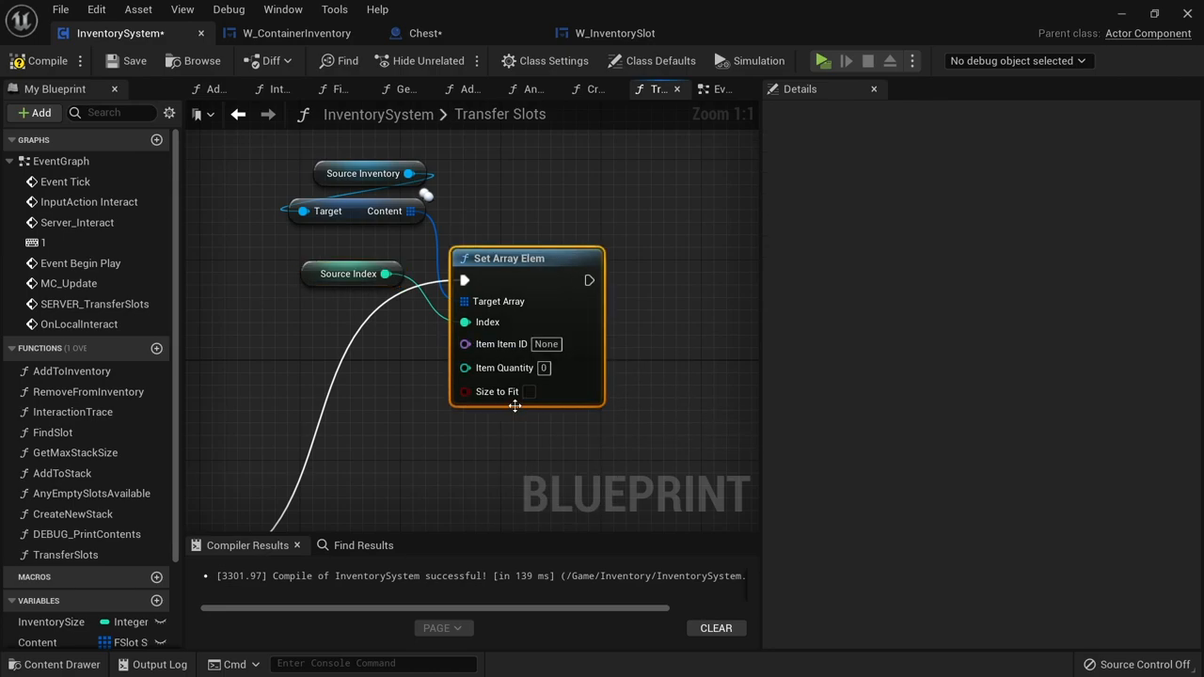
mouse_move(523, 356)
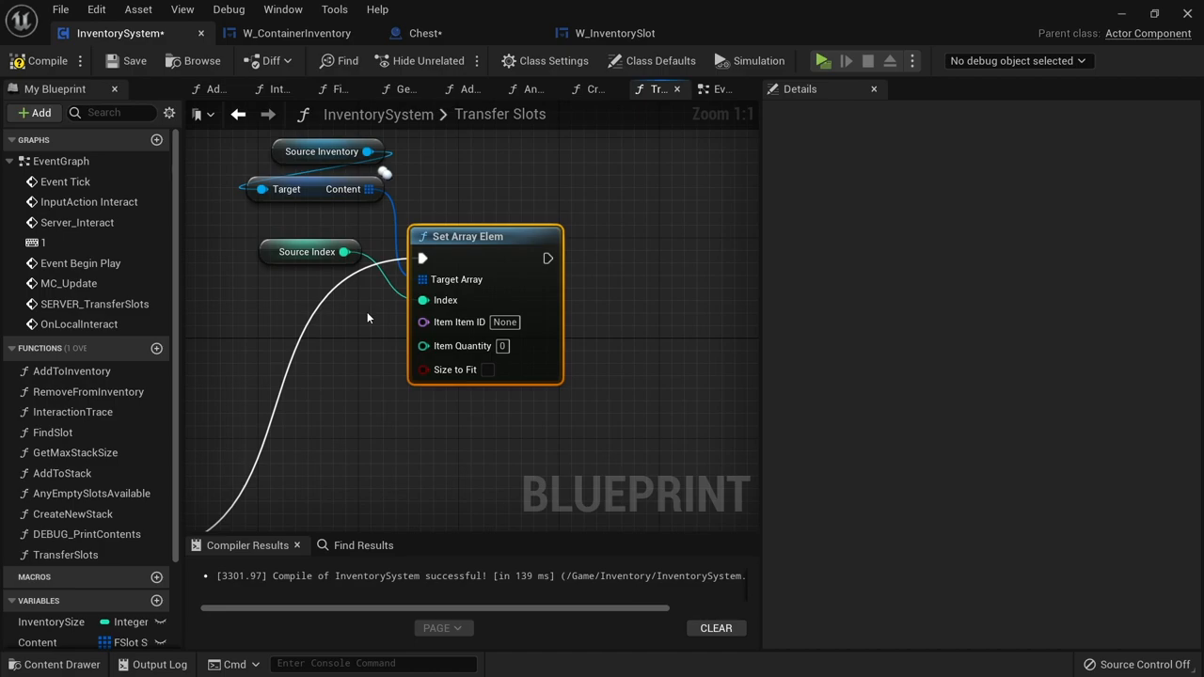
mouse_move(376, 319)
text(select)
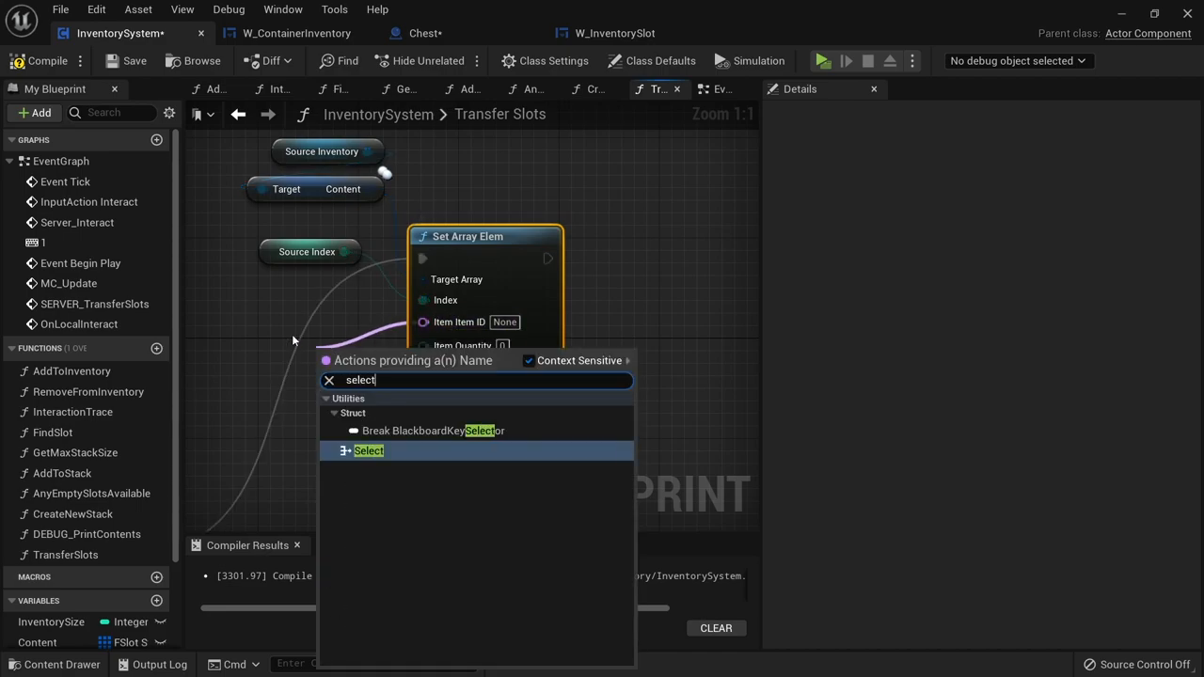
Add a Select node and a Get on Content at Destination Index, split into item ID and quantity.
click(369, 451)
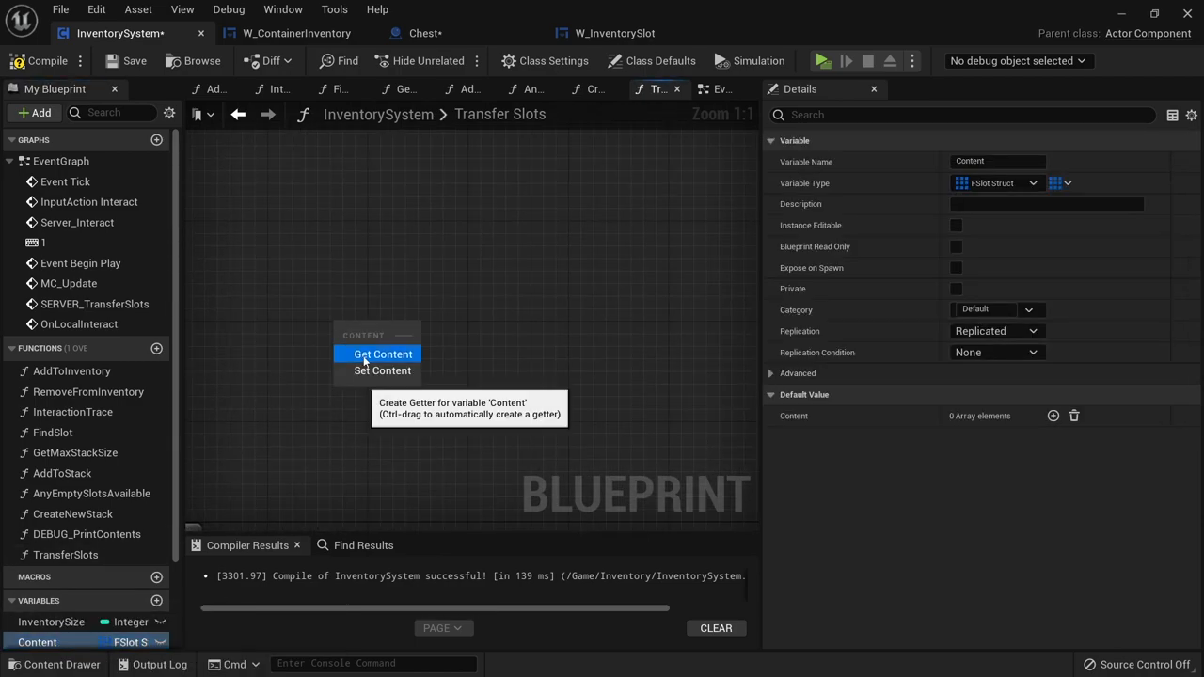
click(382, 354)
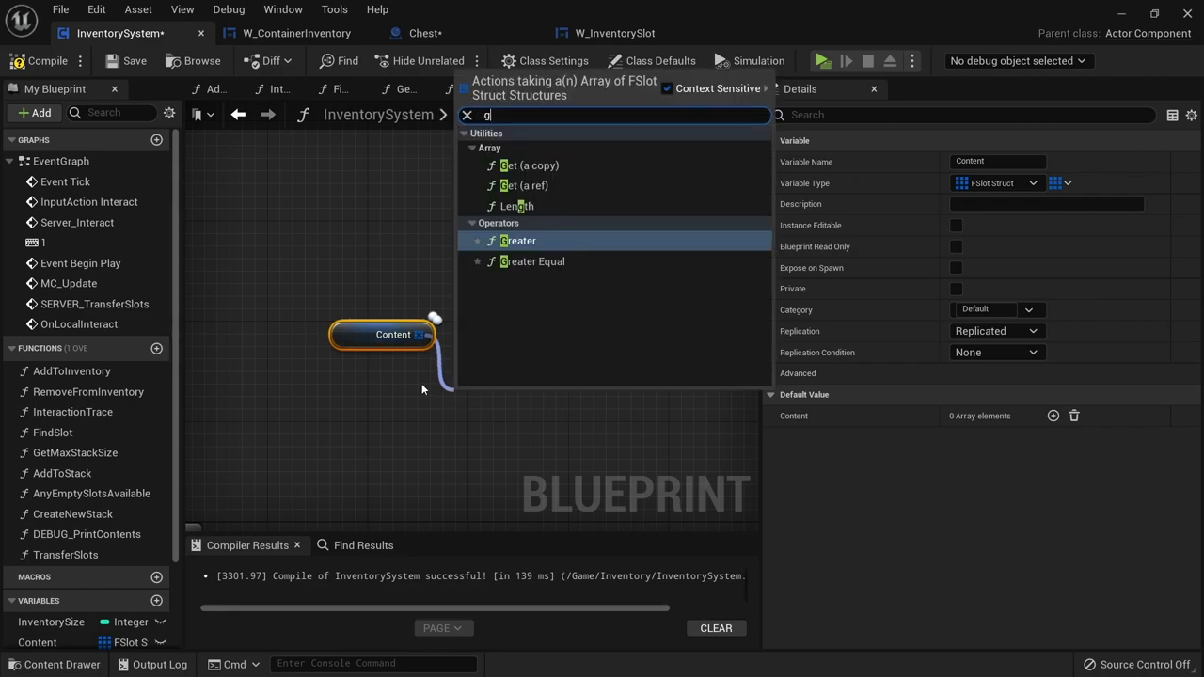
click(531, 166)
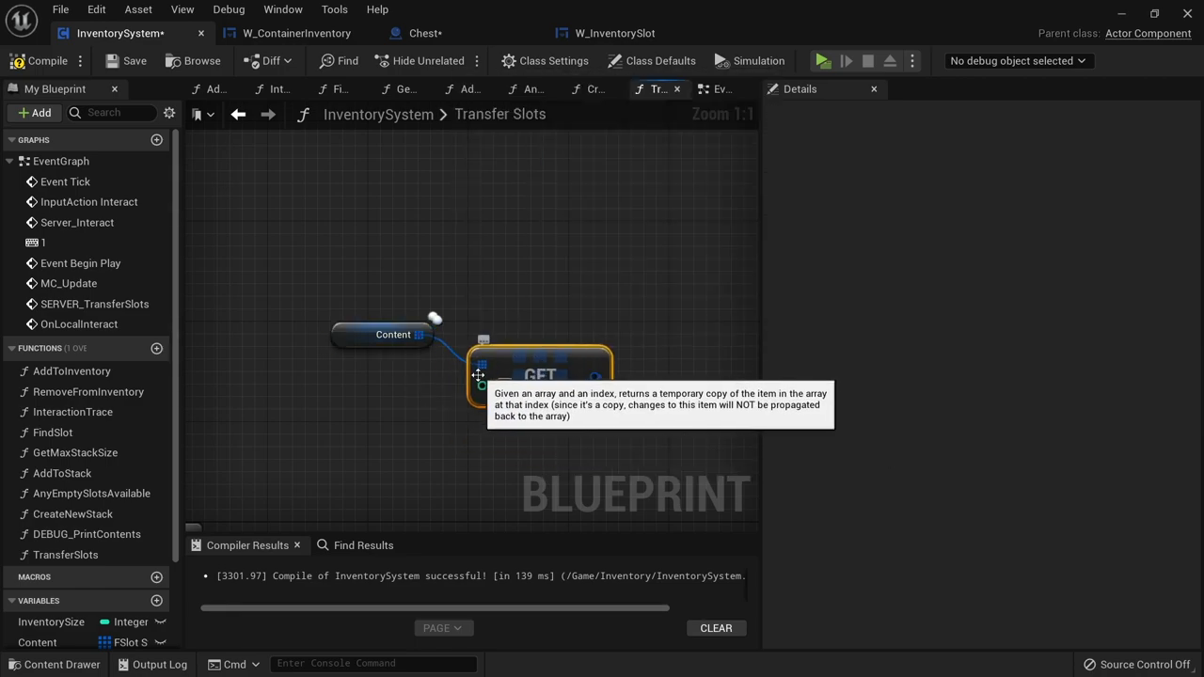
text(destin)
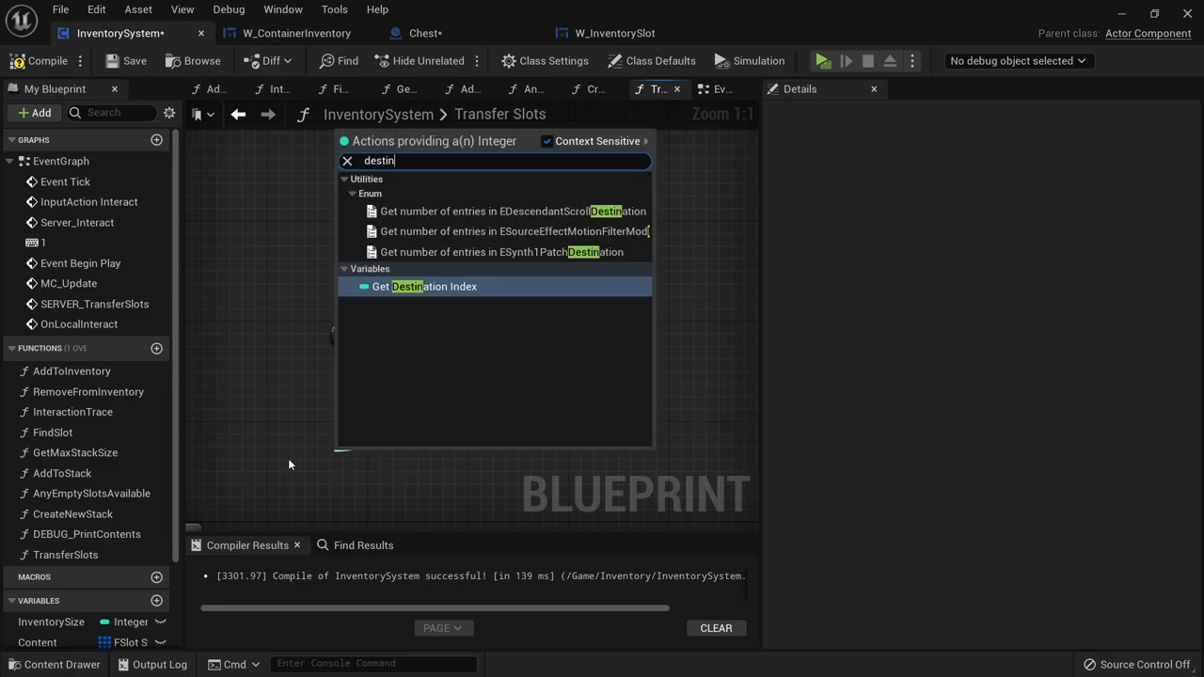
click(425, 286)
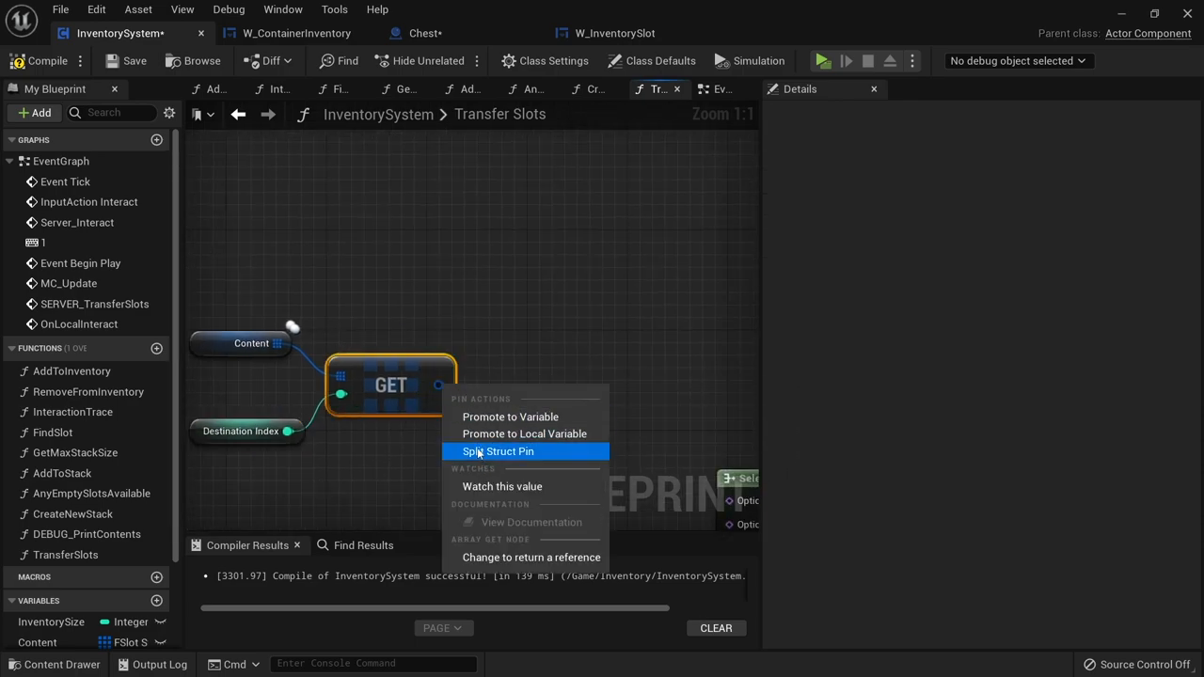
click(497, 452)
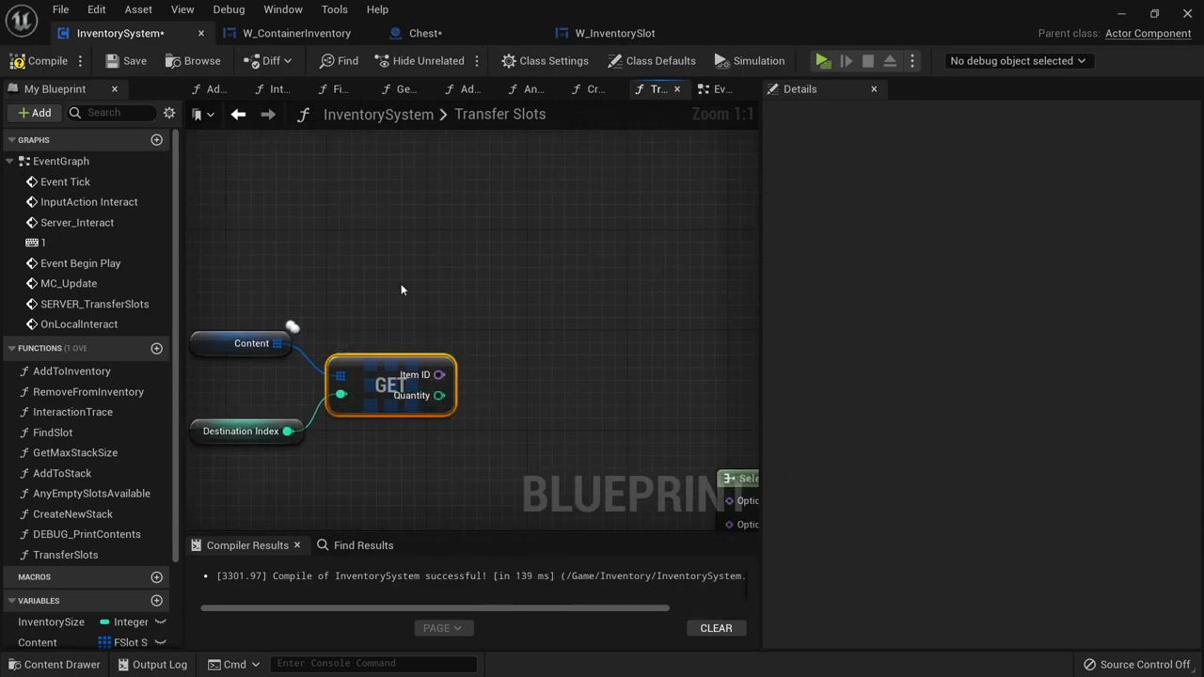
Bring in the LocalSlotContent variable and split it into item ID and quantity pins.
scroll(down, 3)
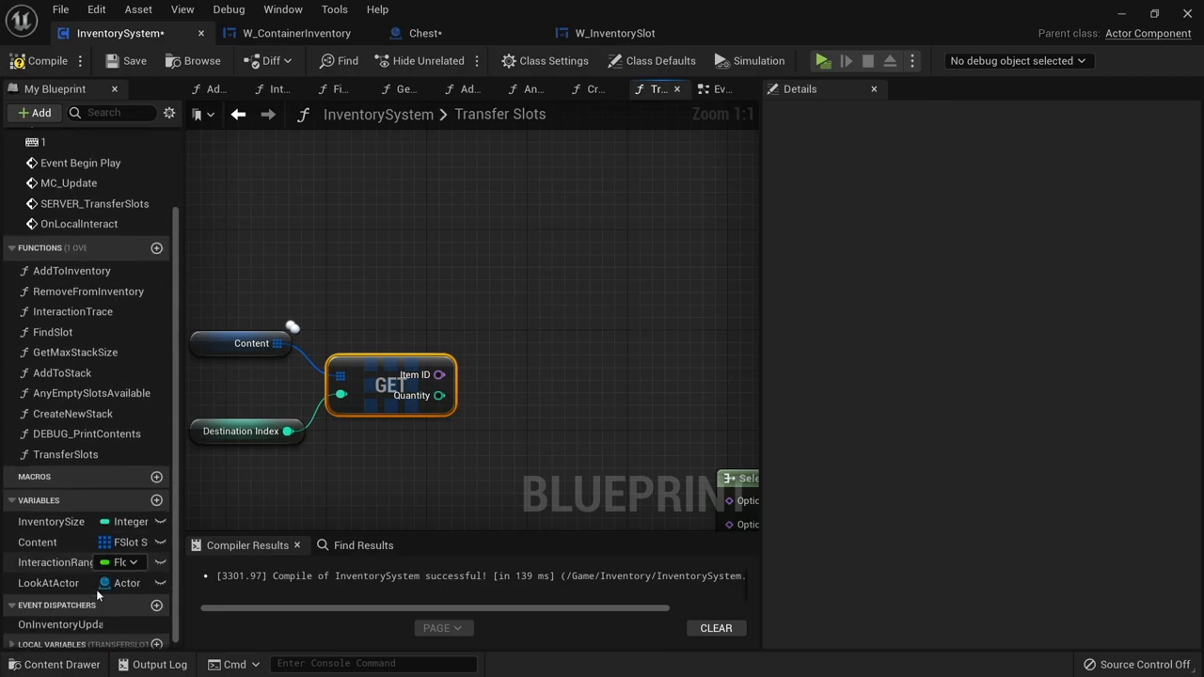
scroll(down, 3)
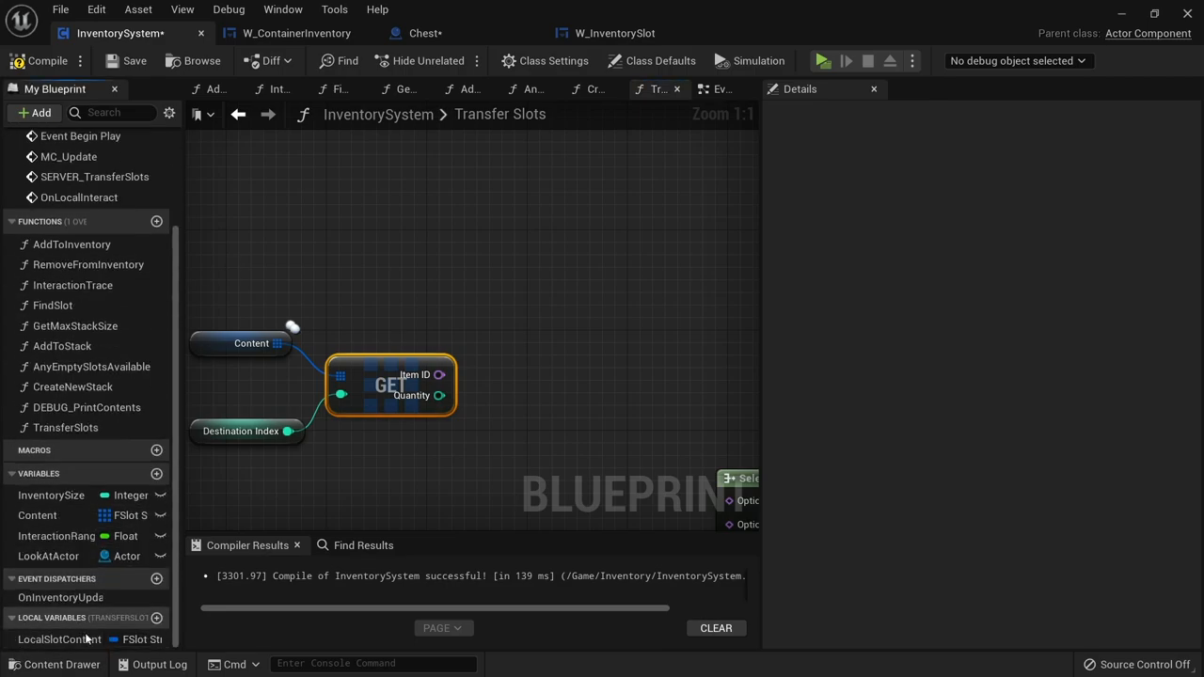
click(60, 640)
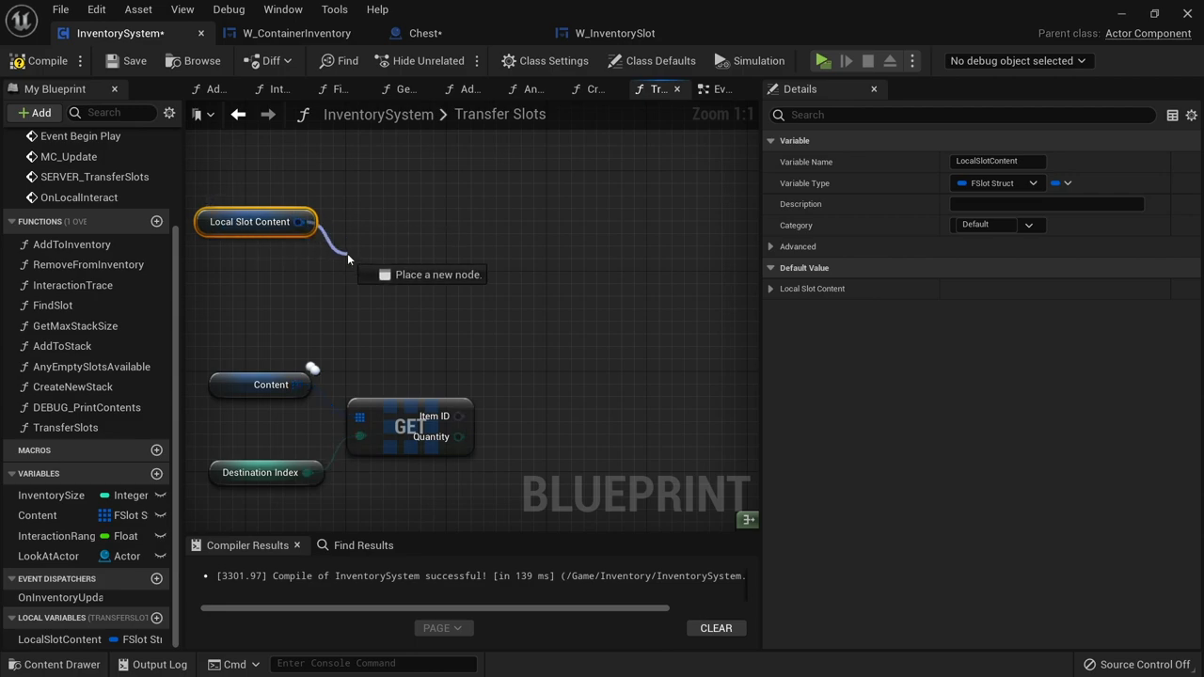
right_click(310, 222)
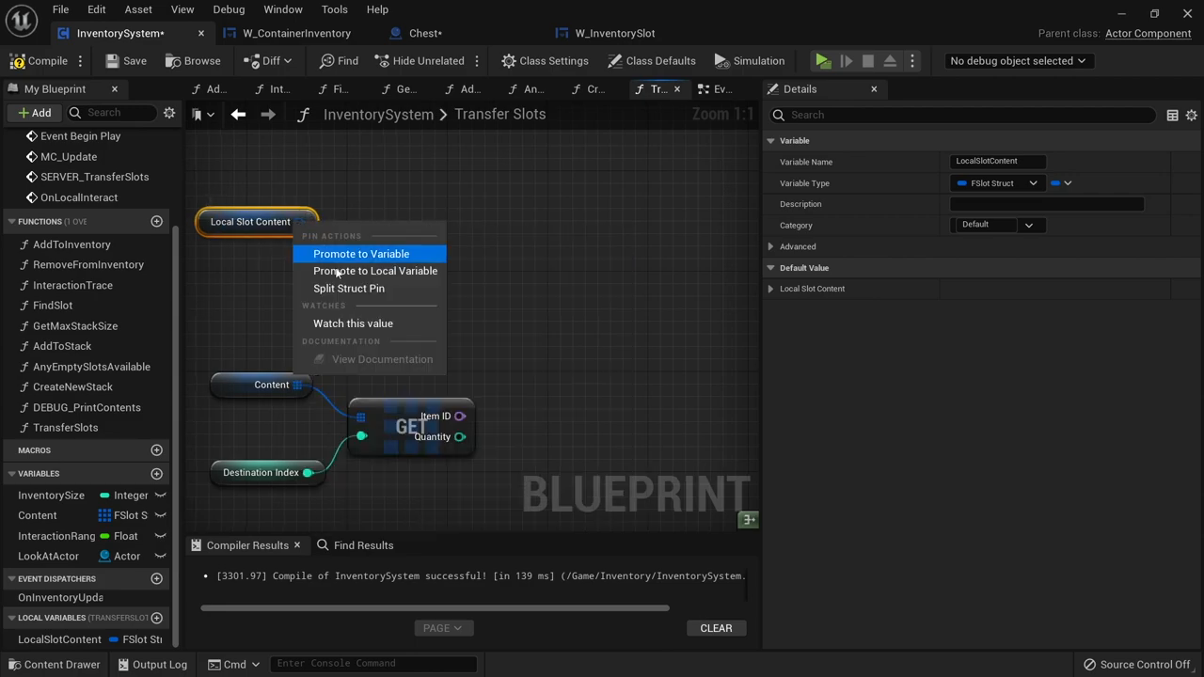
click(350, 288)
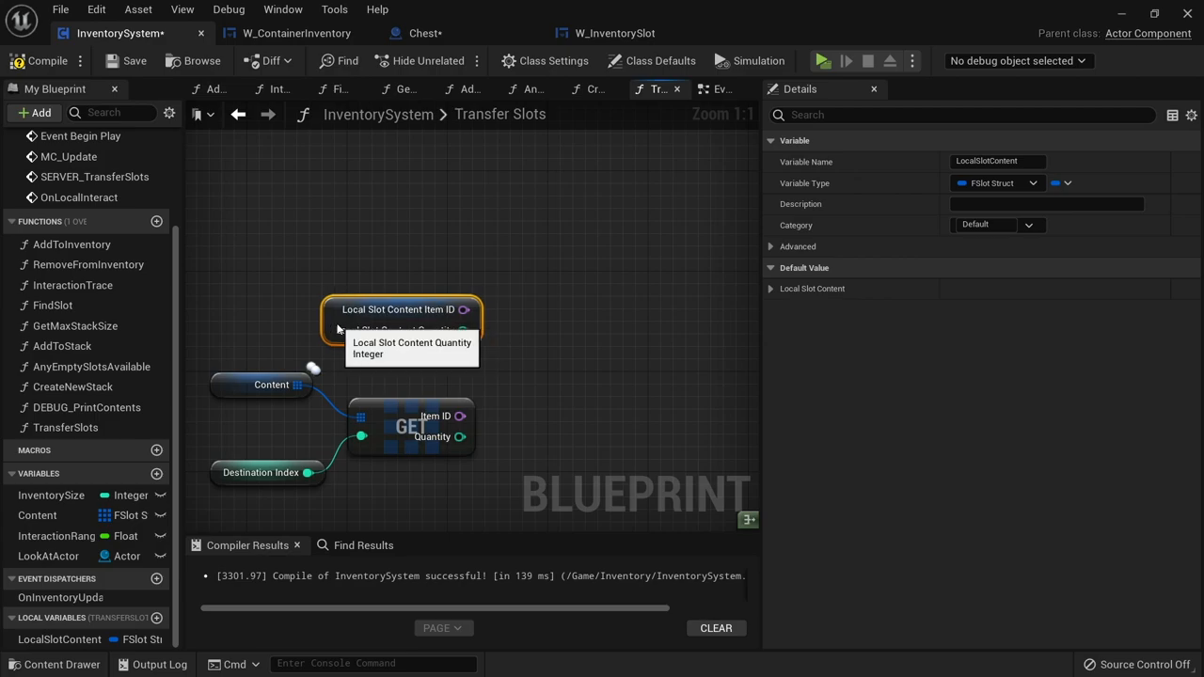
mouse_move(436, 386)
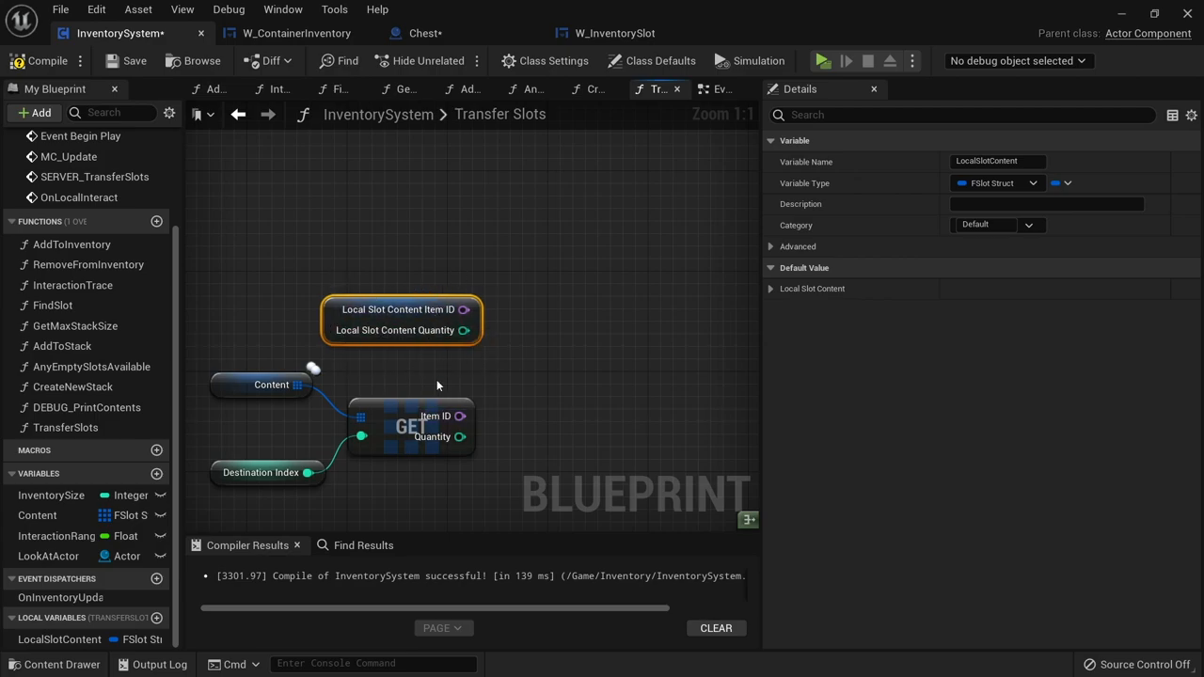
mouse_move(459, 299)
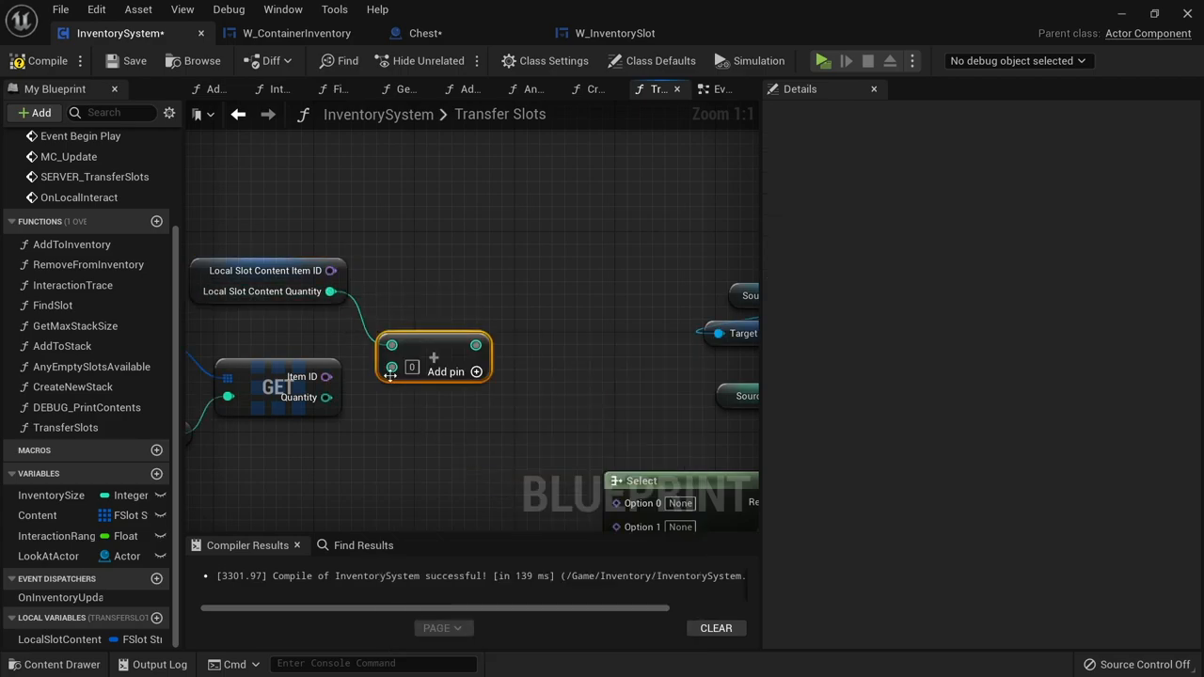
mouse_move(328, 395)
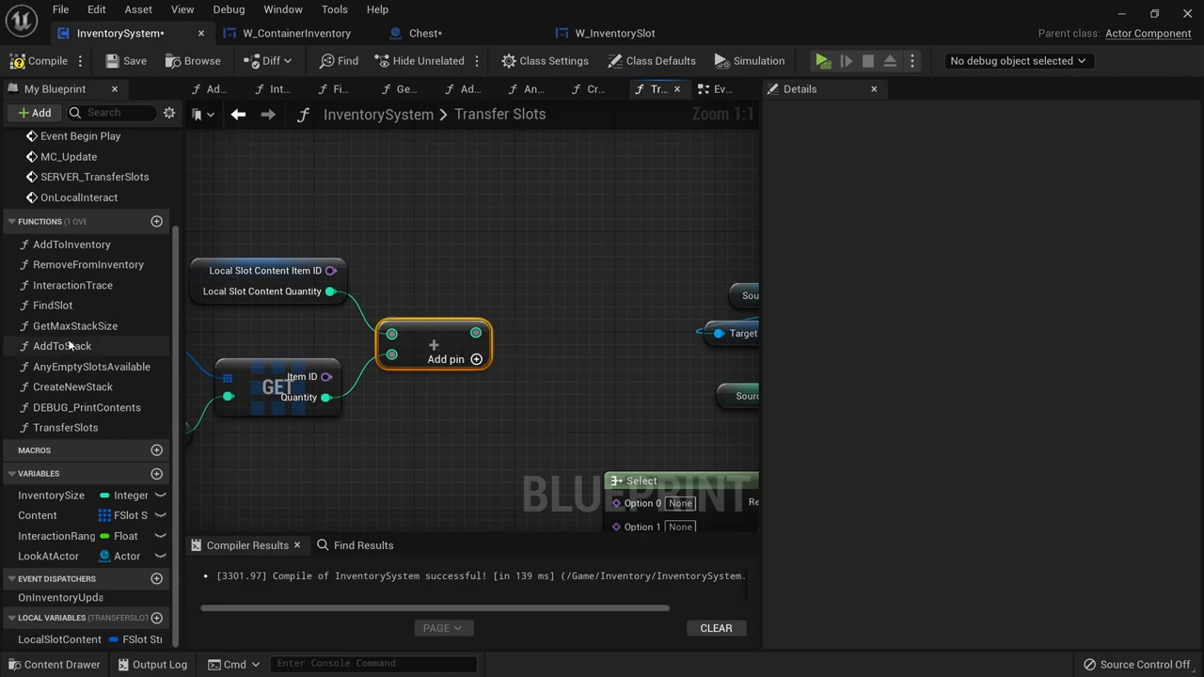
Add Get Max Stack Size and subtract the summed quantity from it.
click(75, 326)
text(-)
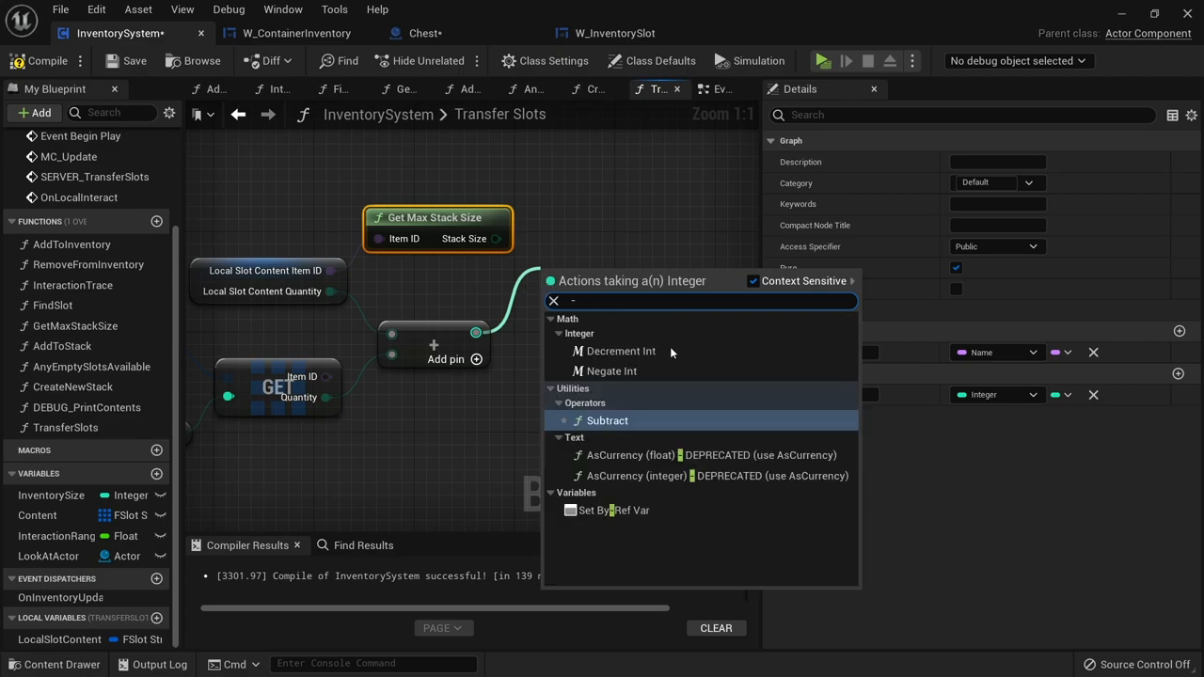
click(606, 422)
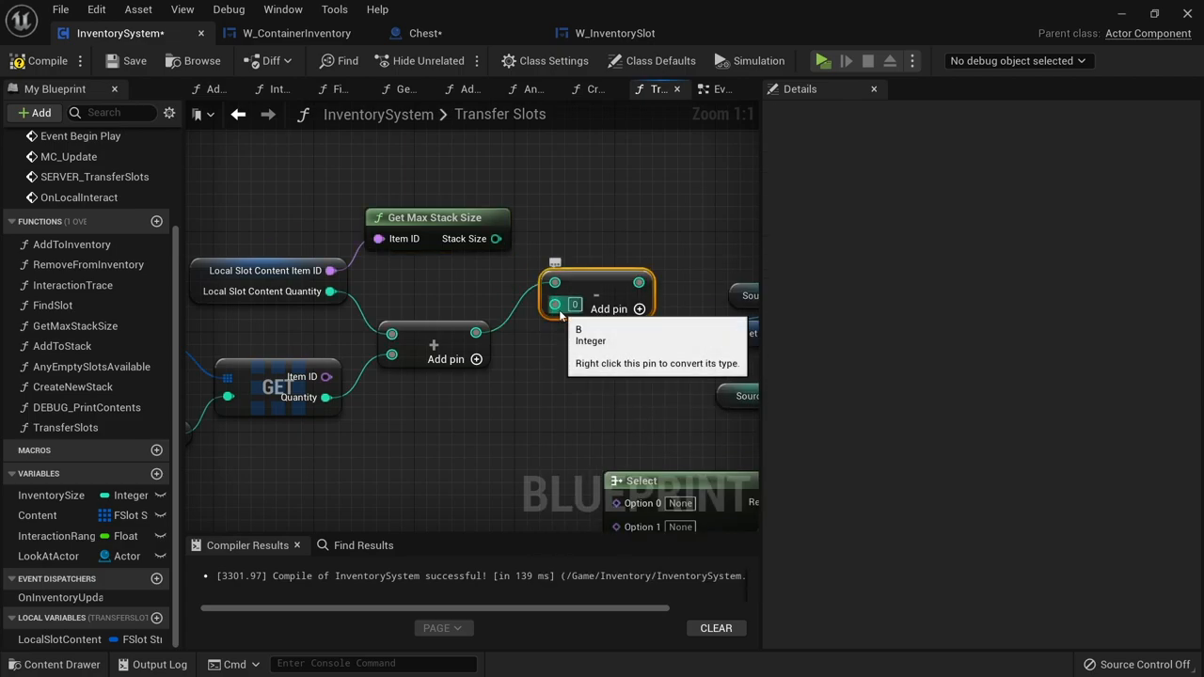
click(414, 218)
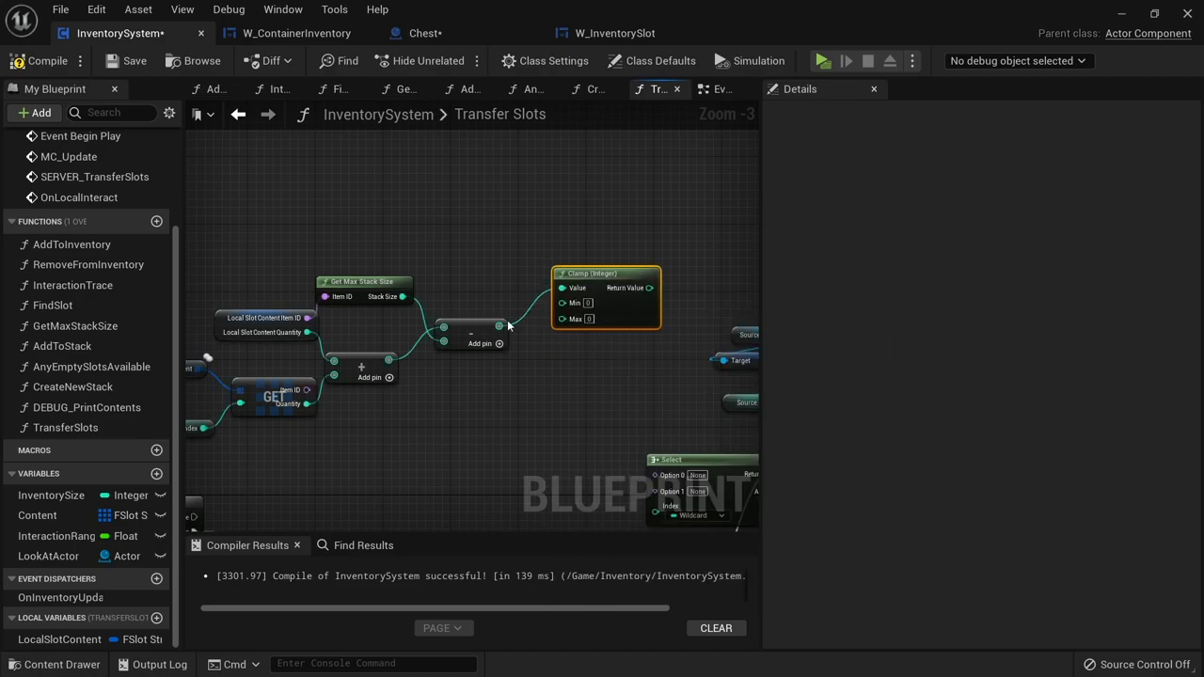
mouse_move(621, 318)
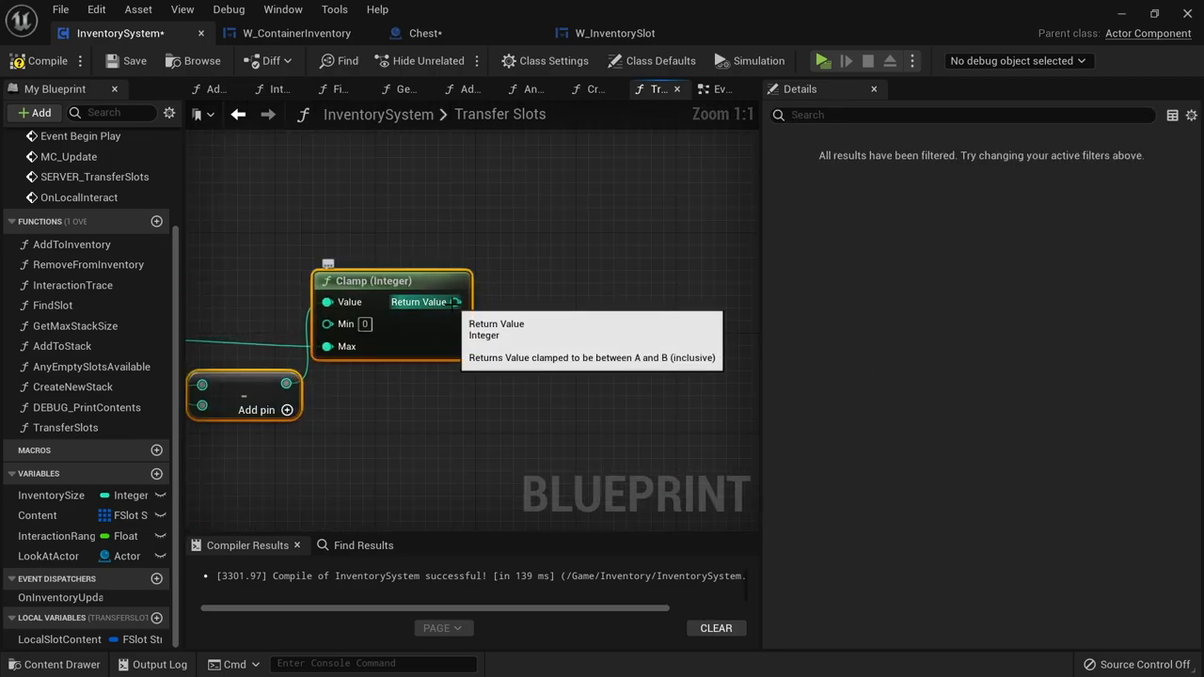
Feed the clamped amount into a greater-than check and split another Local Slot Content getter into its fields.
drag(457, 301, 512, 389)
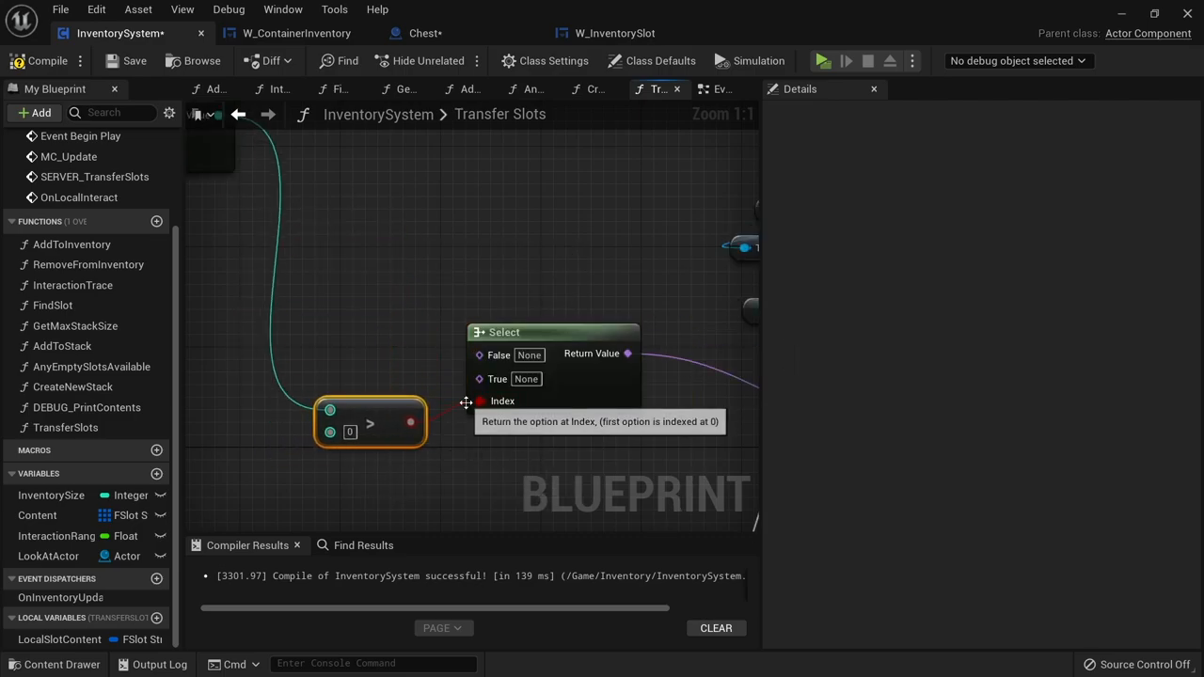
mouse_move(442, 422)
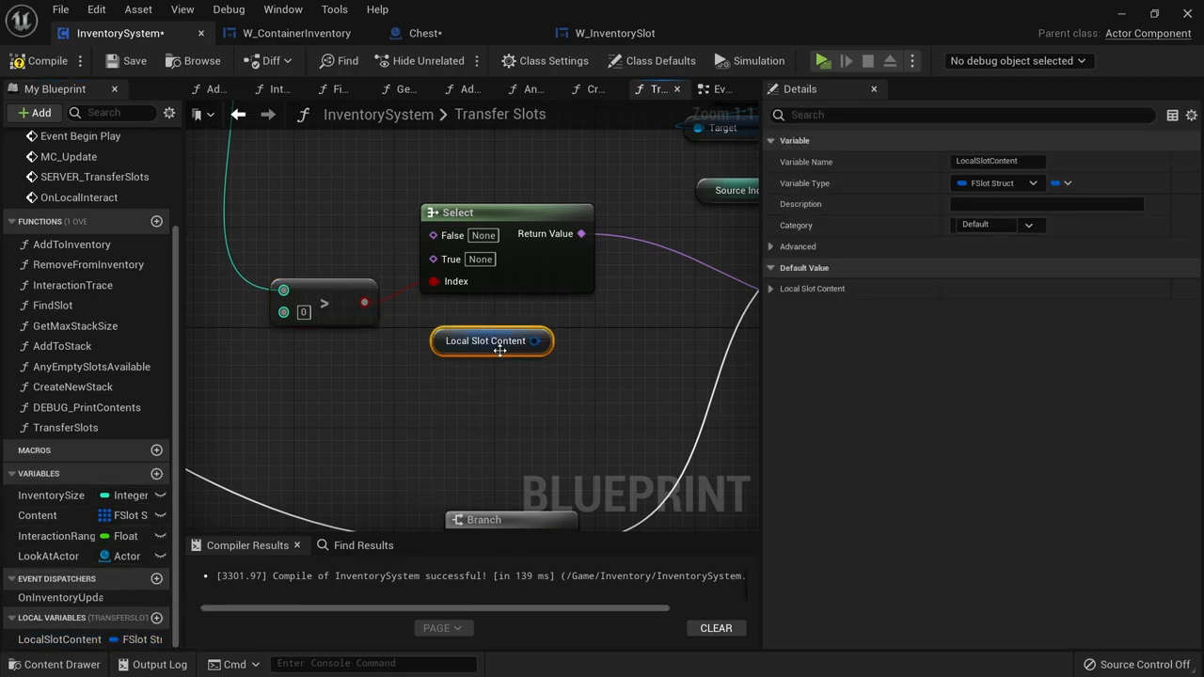
right_click(493, 341)
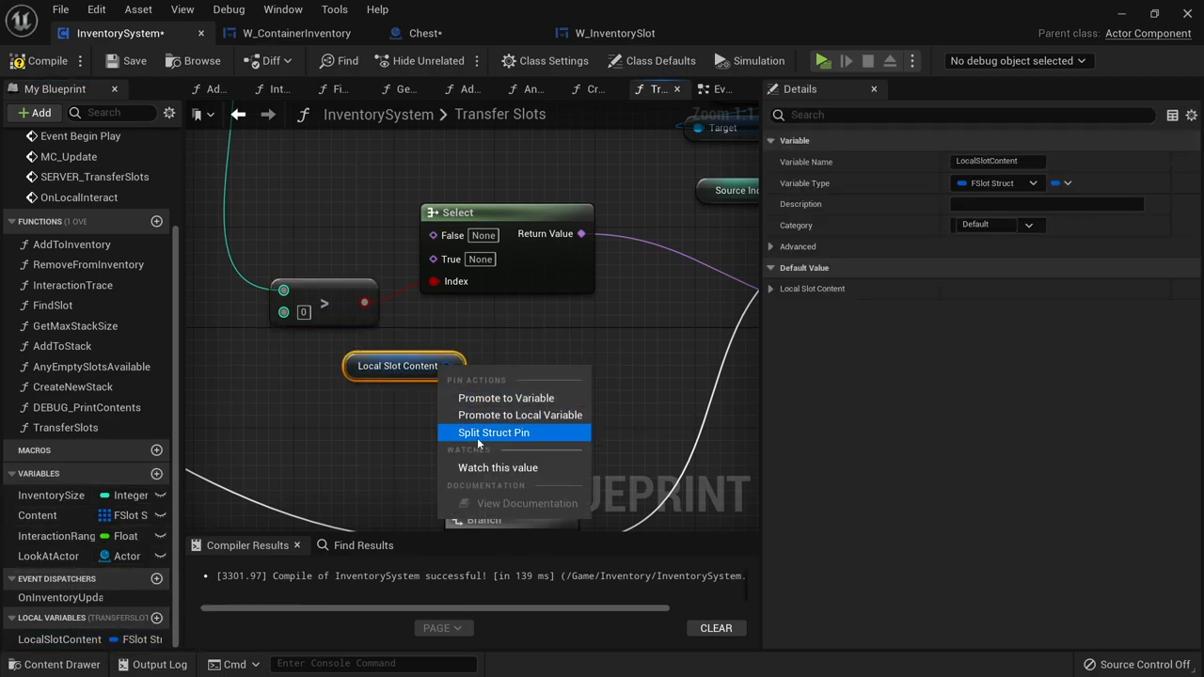
click(493, 430)
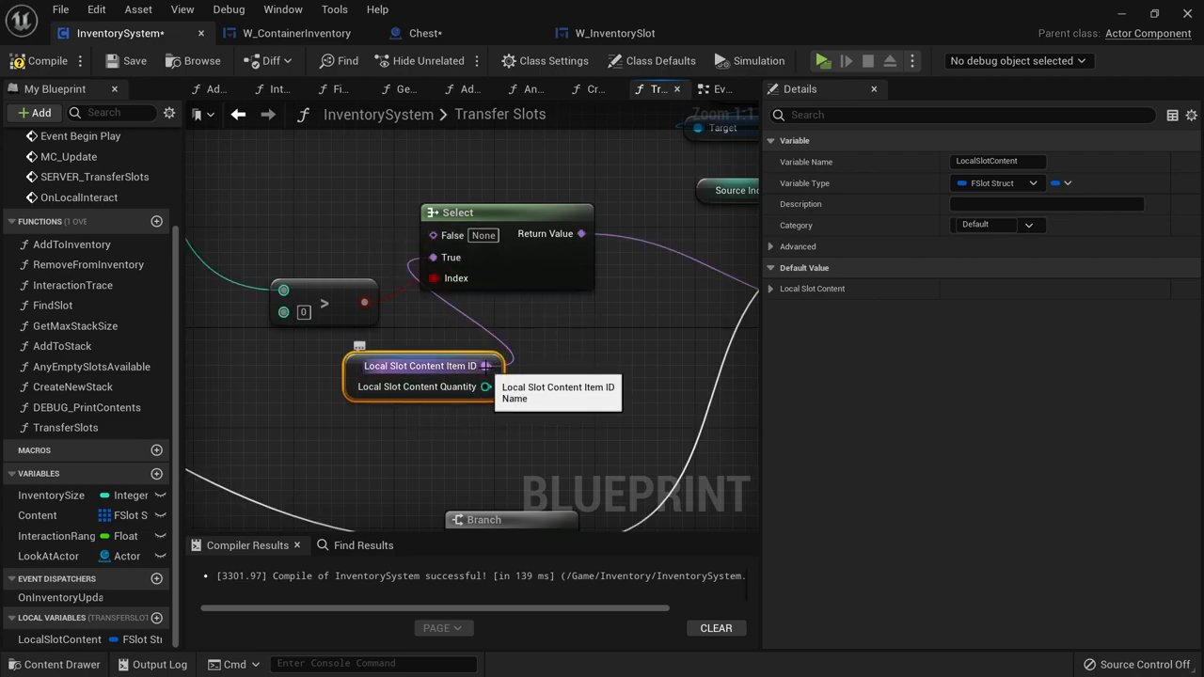
mouse_move(528, 421)
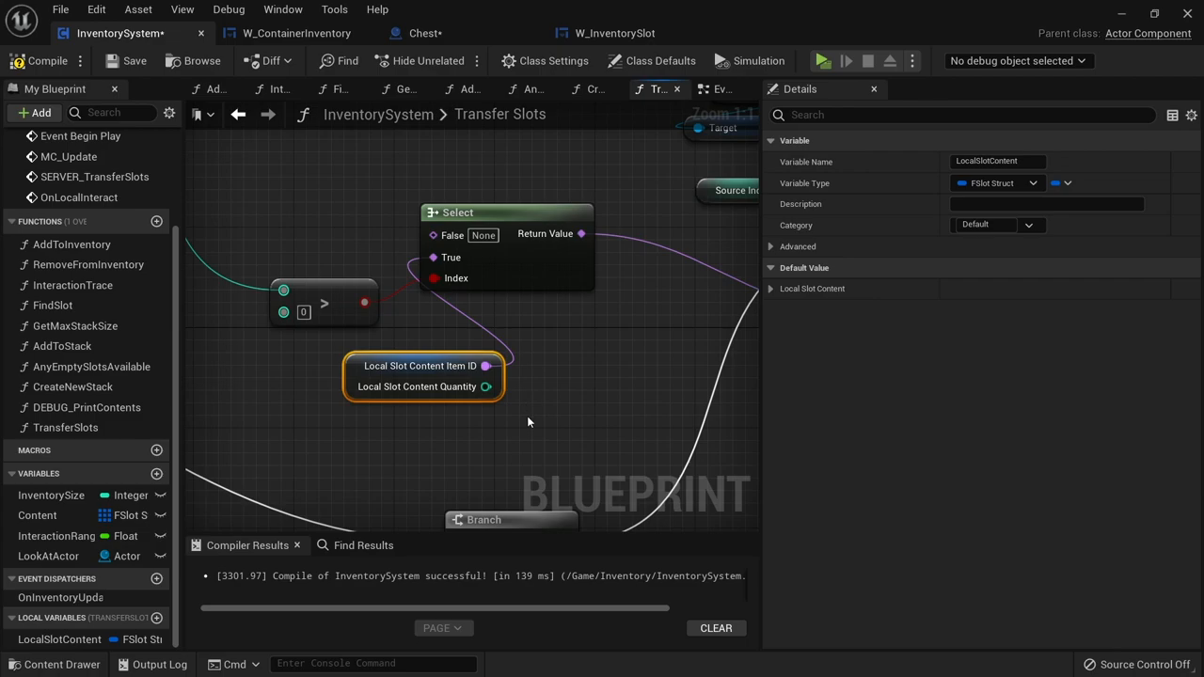
mouse_move(700, 275)
text(set a)
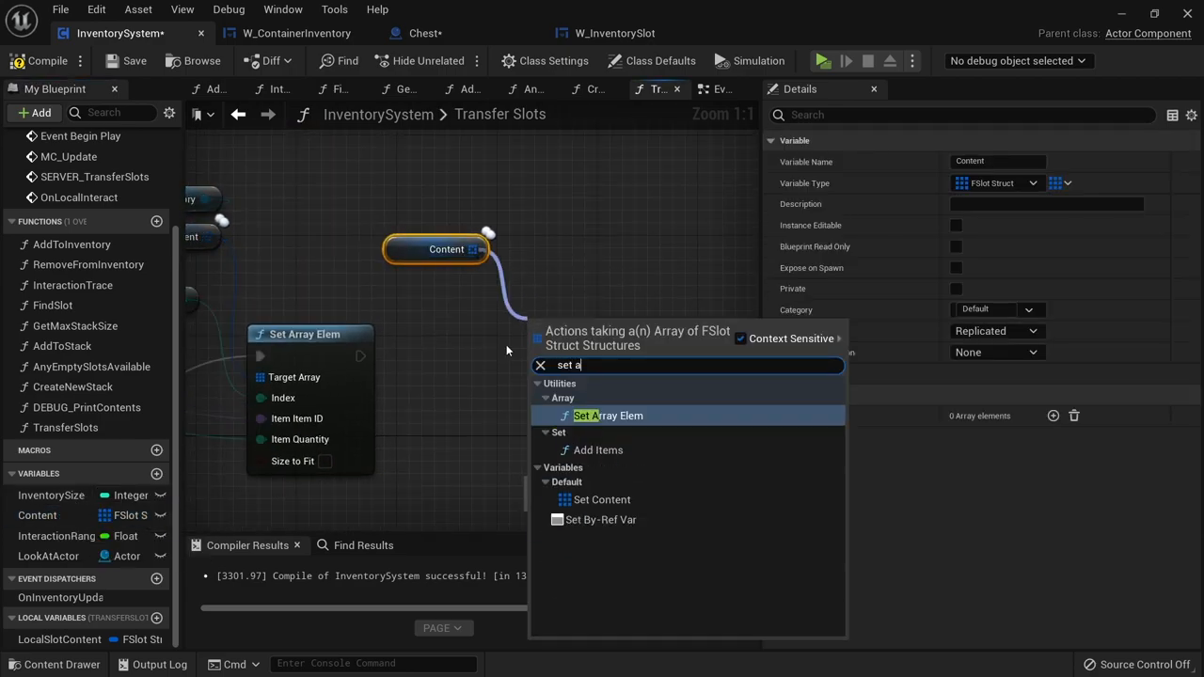
Add a Set Array Elem on Content wired to the Destination Index.
click(608, 416)
text(destinati)
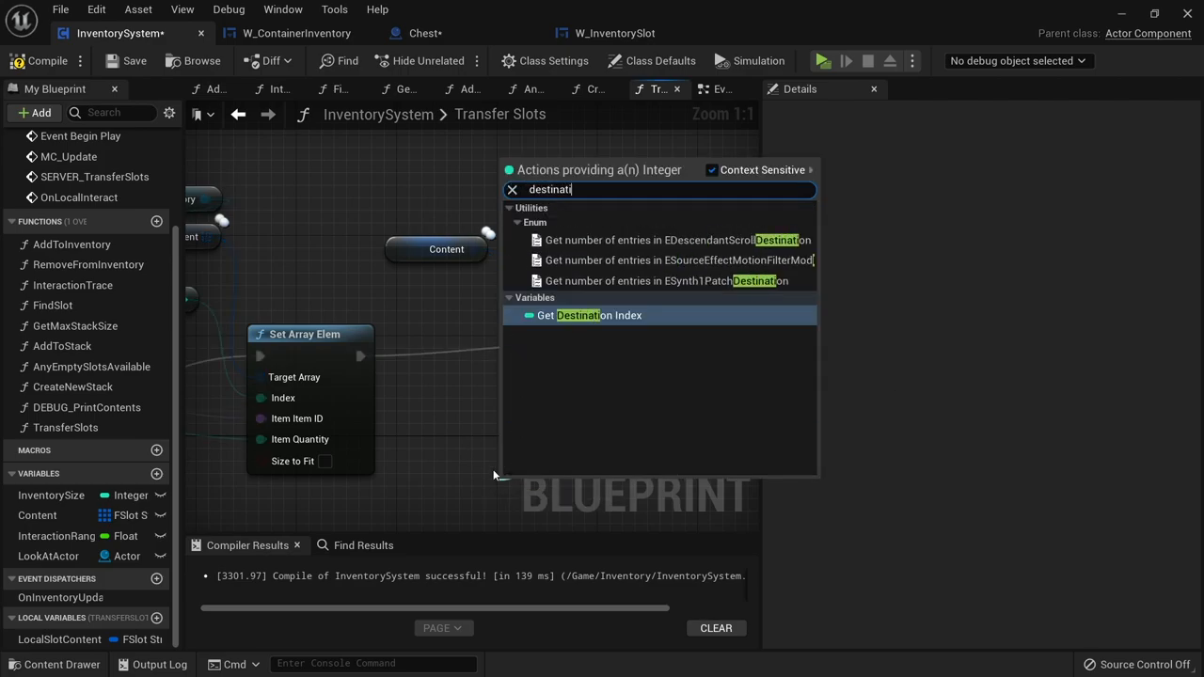
click(595, 316)
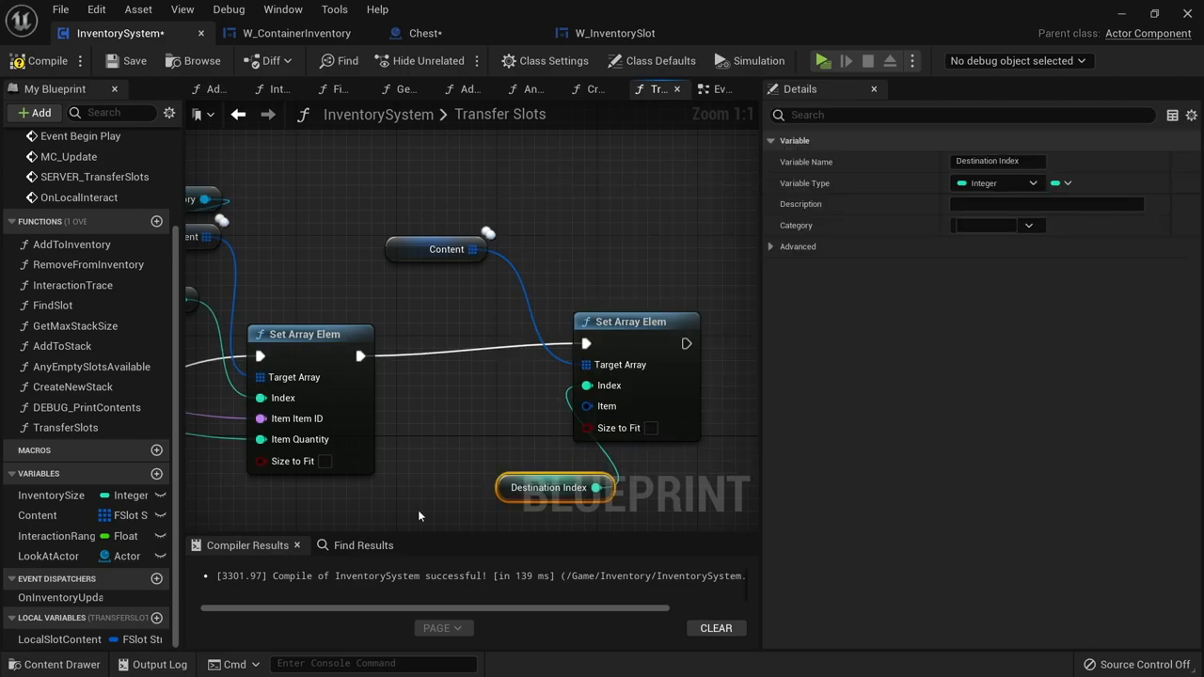
drag(549, 488, 466, 412)
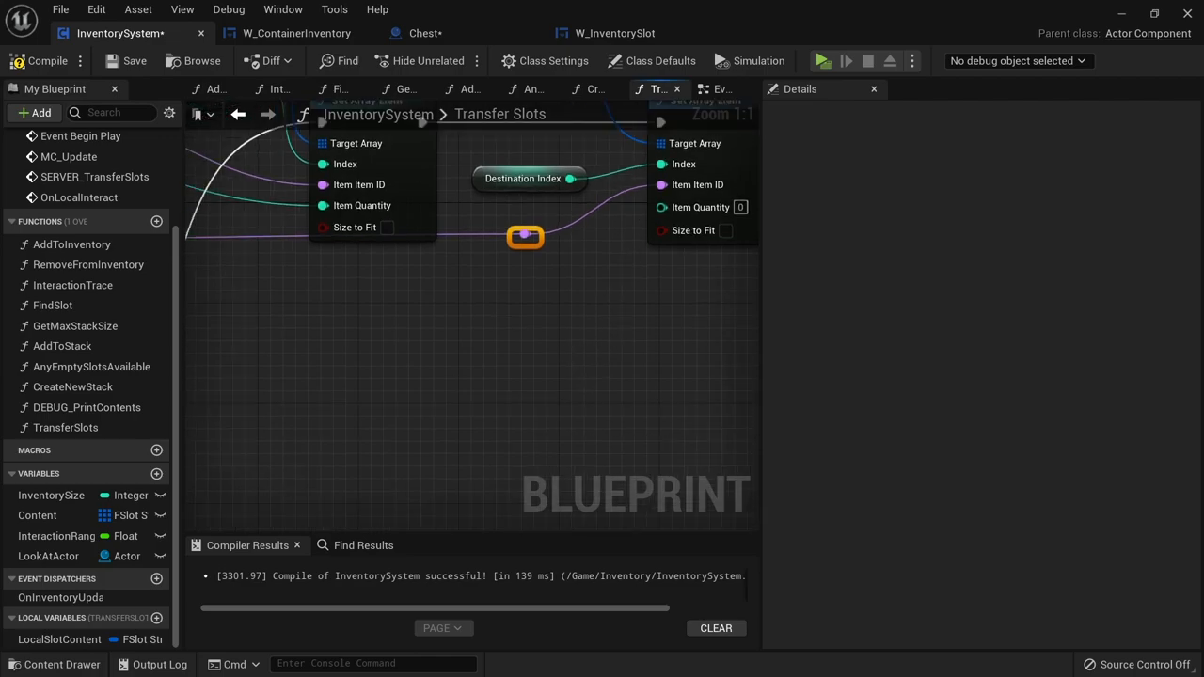
mouse_move(384, 286)
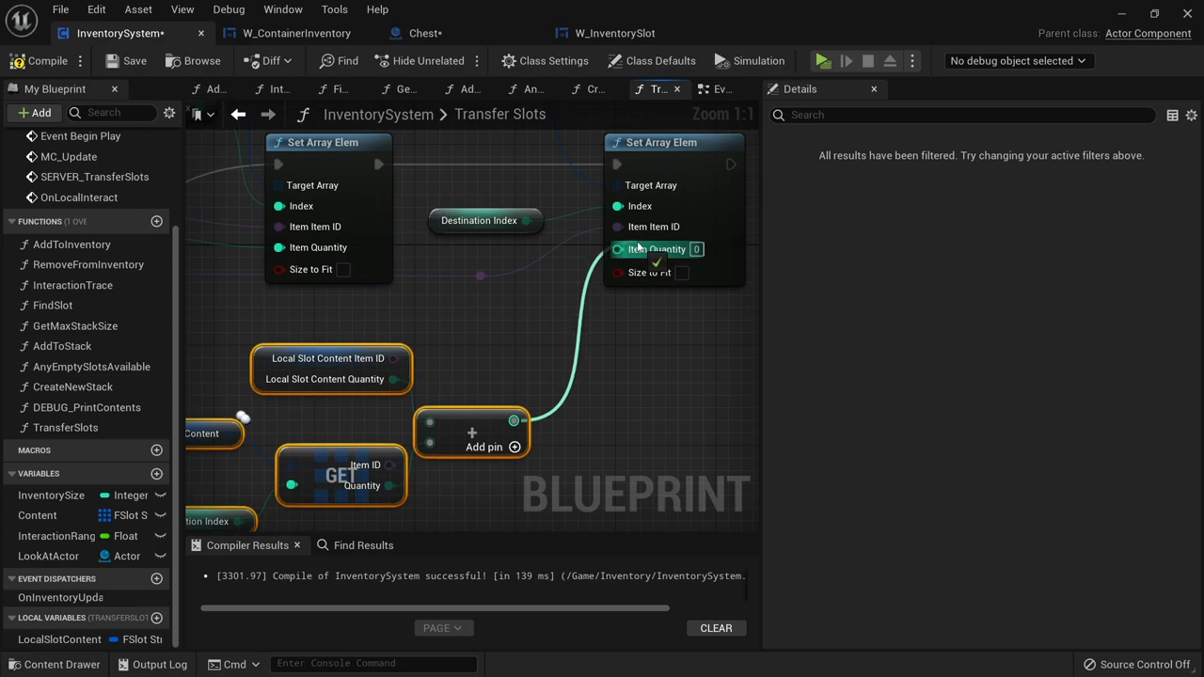
Clamp the summed quantity with the item's max stack size feeding the clamp.
scroll(down, 3)
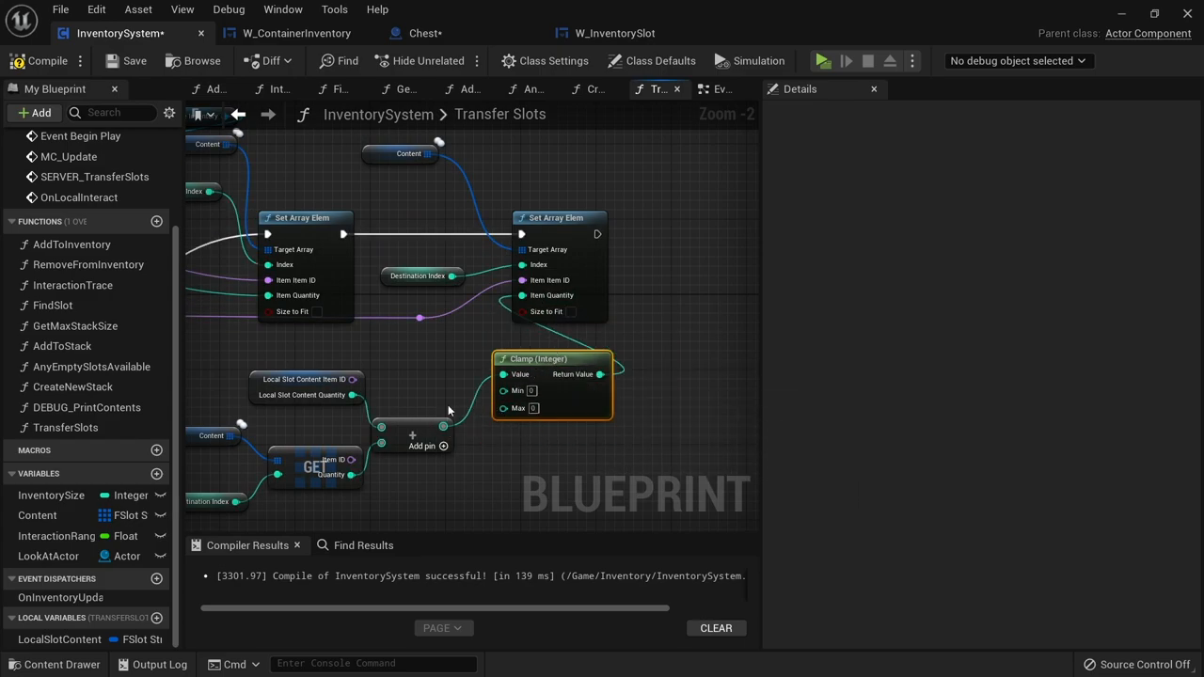
click(75, 325)
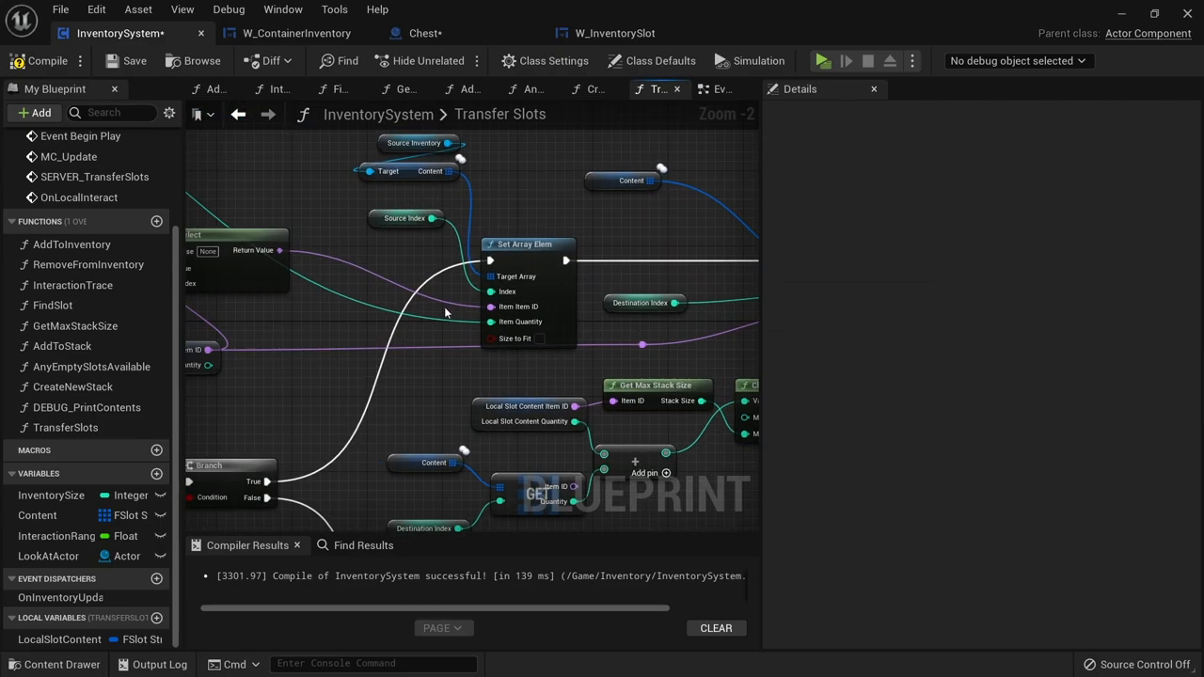
drag(448, 316, 342, 207)
text(mc upda)
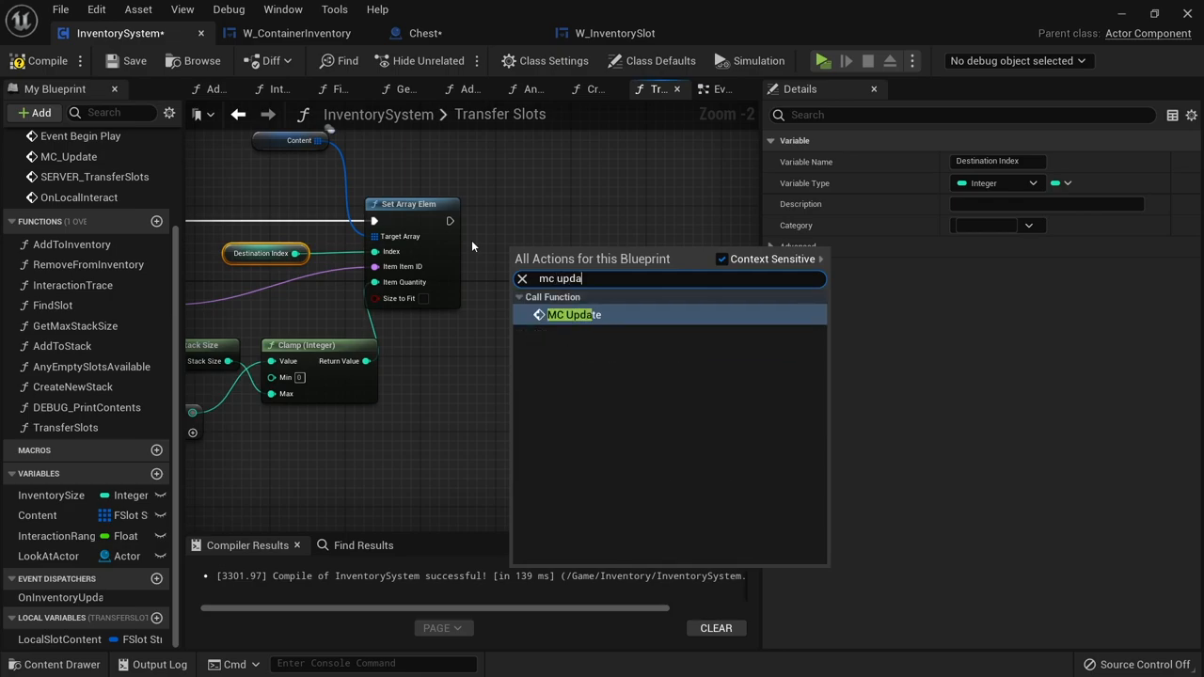
Add an MC_Update call after the destination slot's Set Array Elem.
click(574, 314)
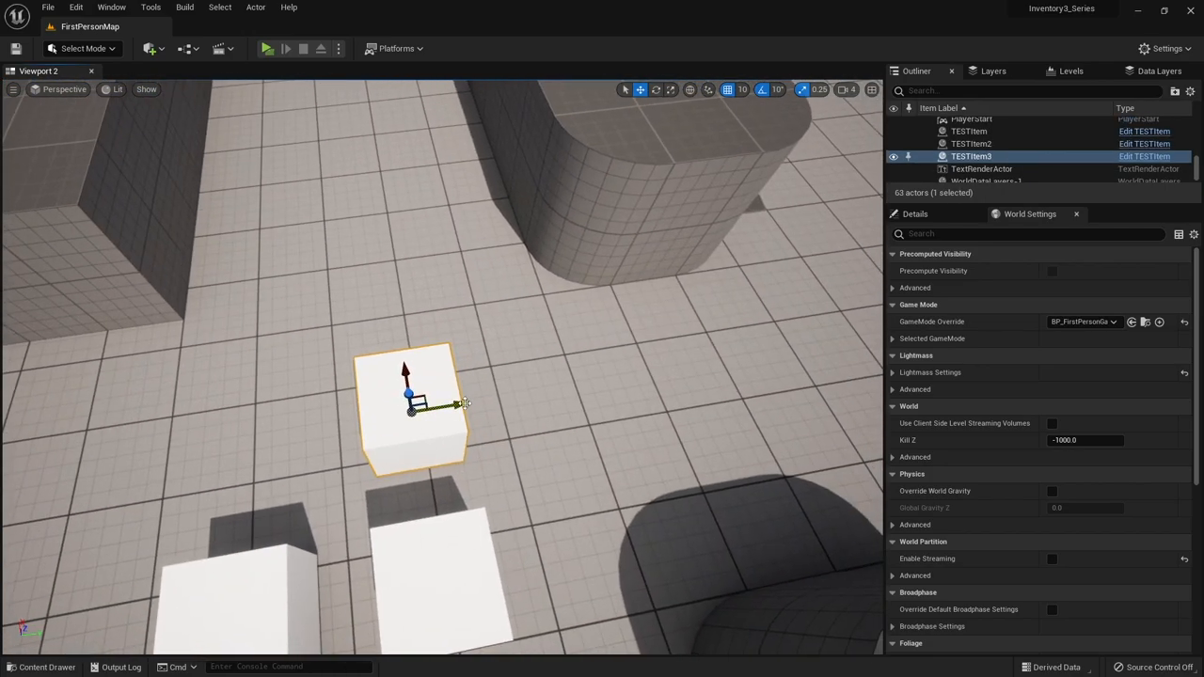
Start a play session and try moving the apple between the player and chest inventories.
click(267, 48)
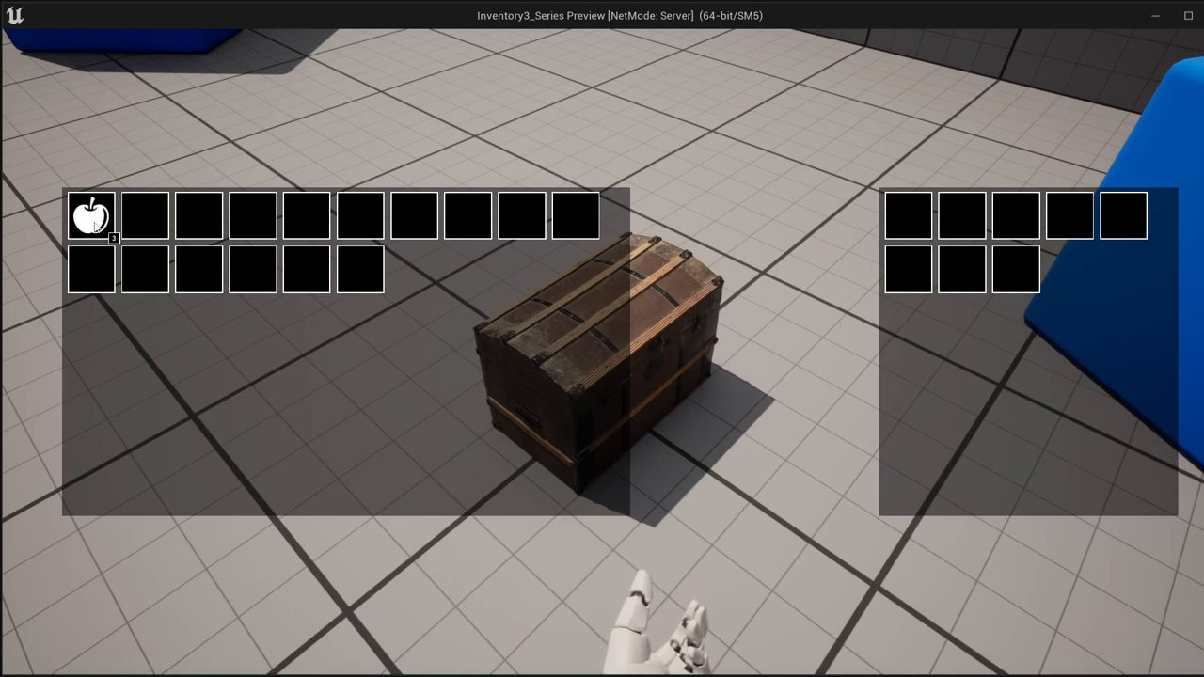
drag(90, 216, 681, 252)
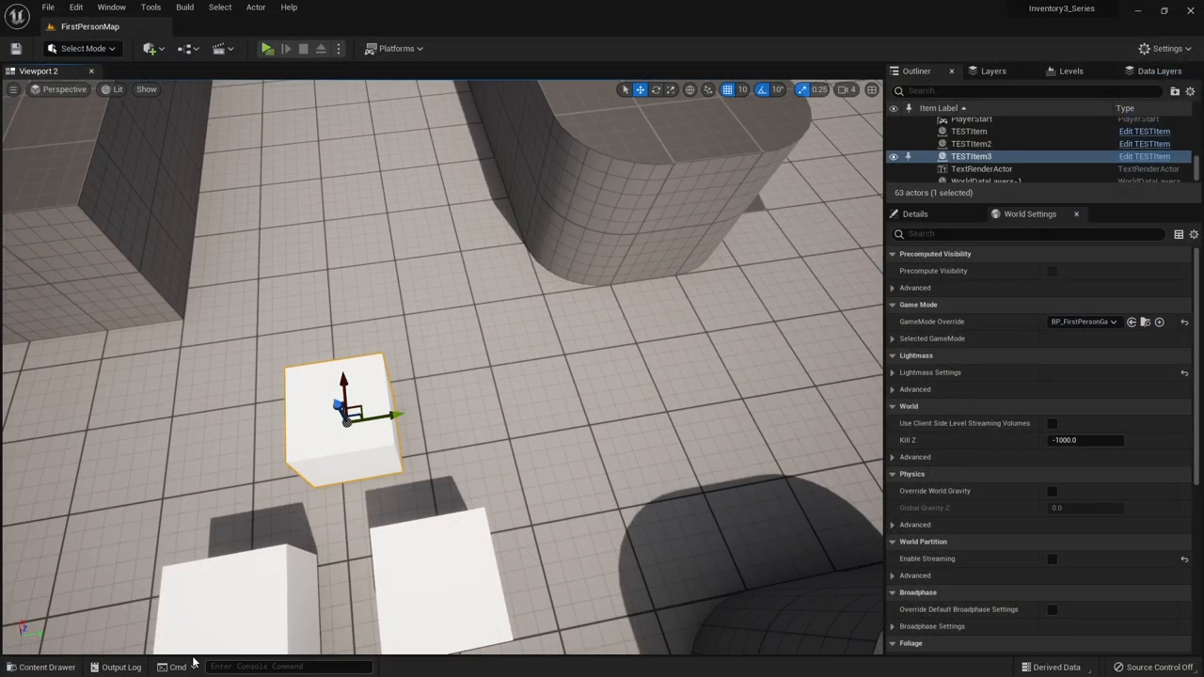
Review the Item_Data table, then select the Chest blueprint's InventorySystem component.
click(42, 666)
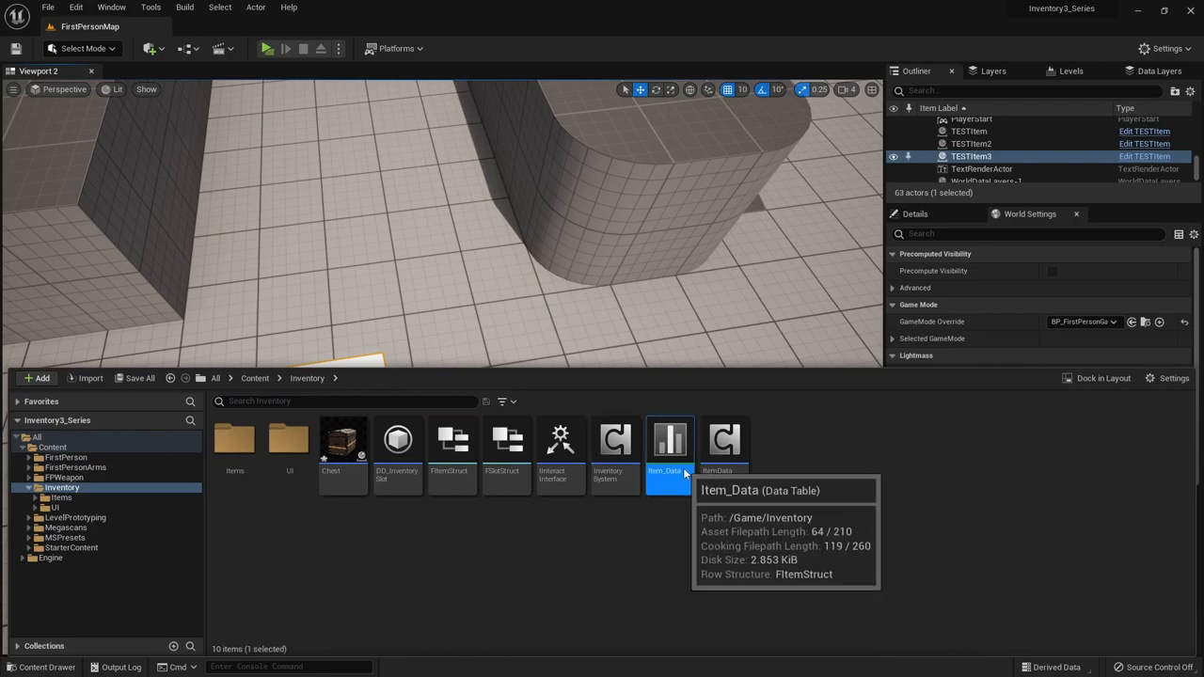
double_click(670, 440)
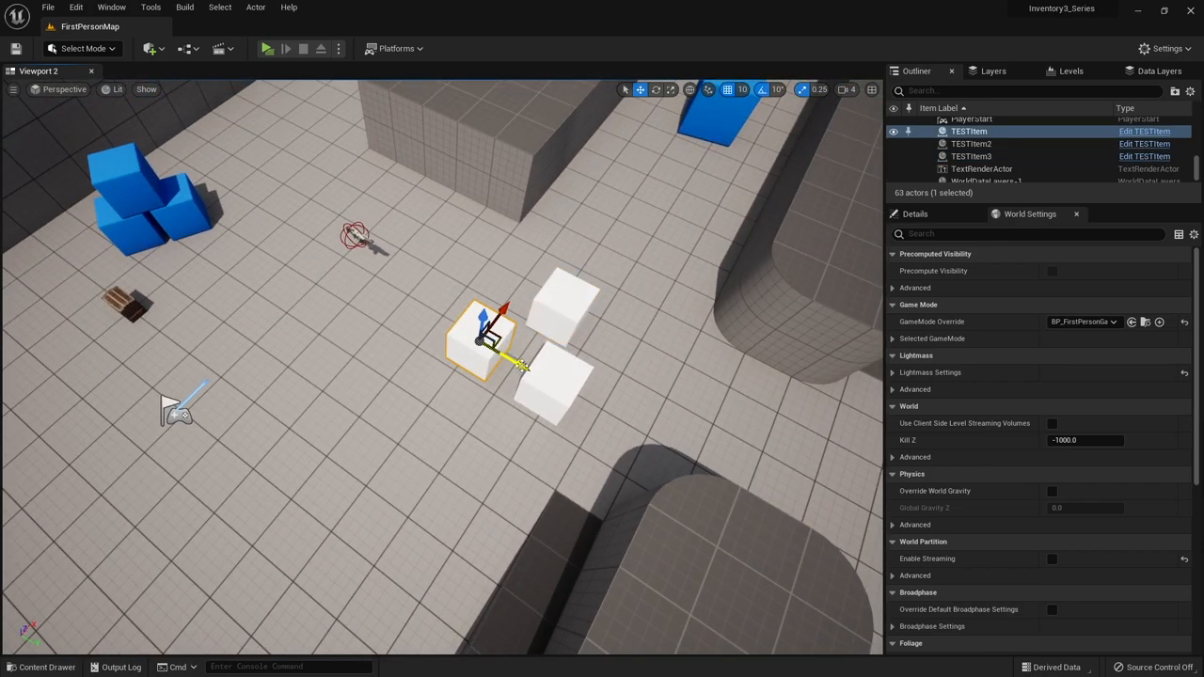
click(45, 666)
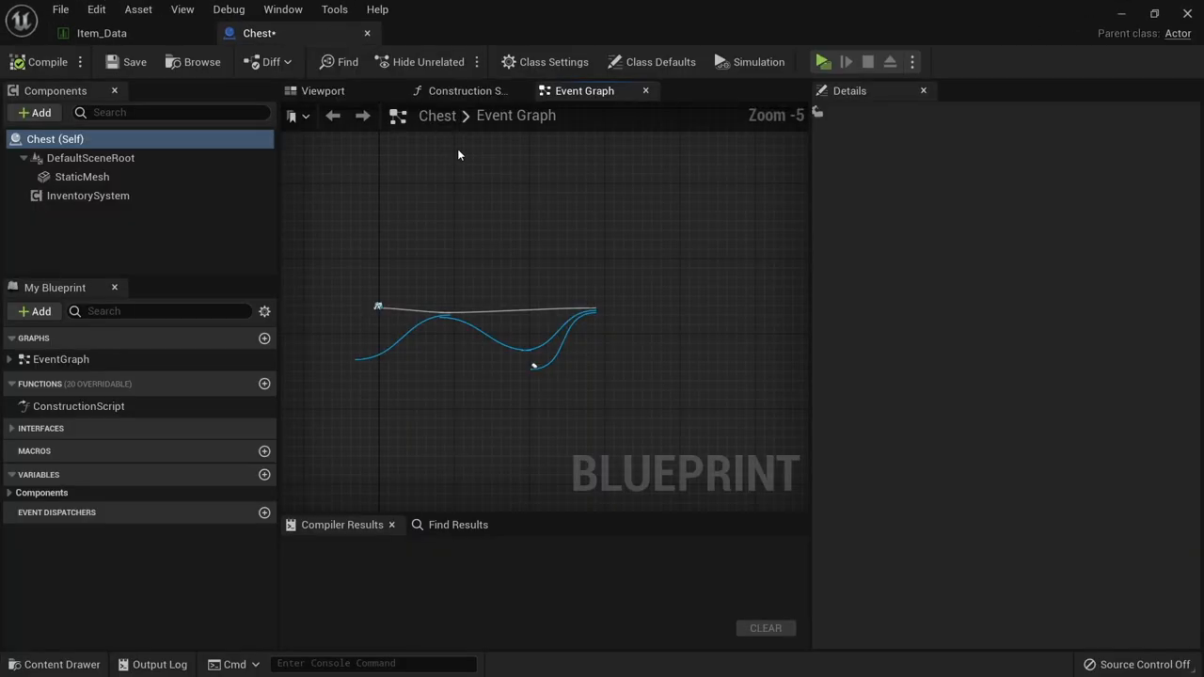
click(87, 195)
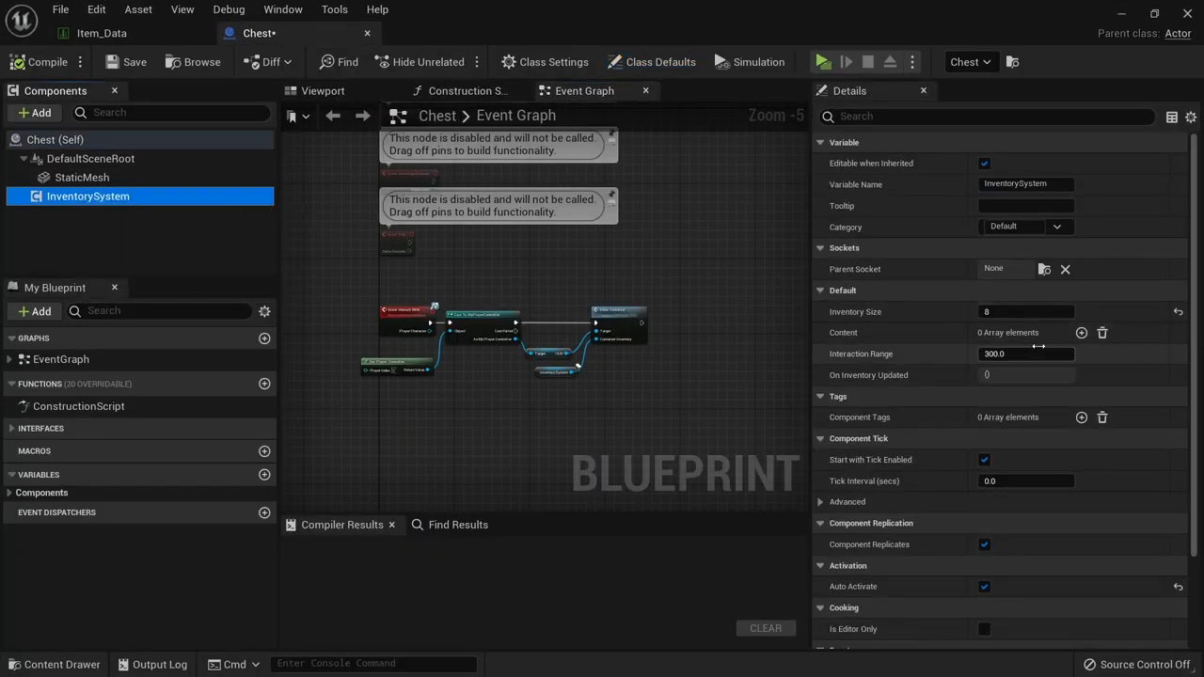
Add a Content entry of ItemID apple with Quantity 10 and recompile the Chest blueprint.
click(1080, 331)
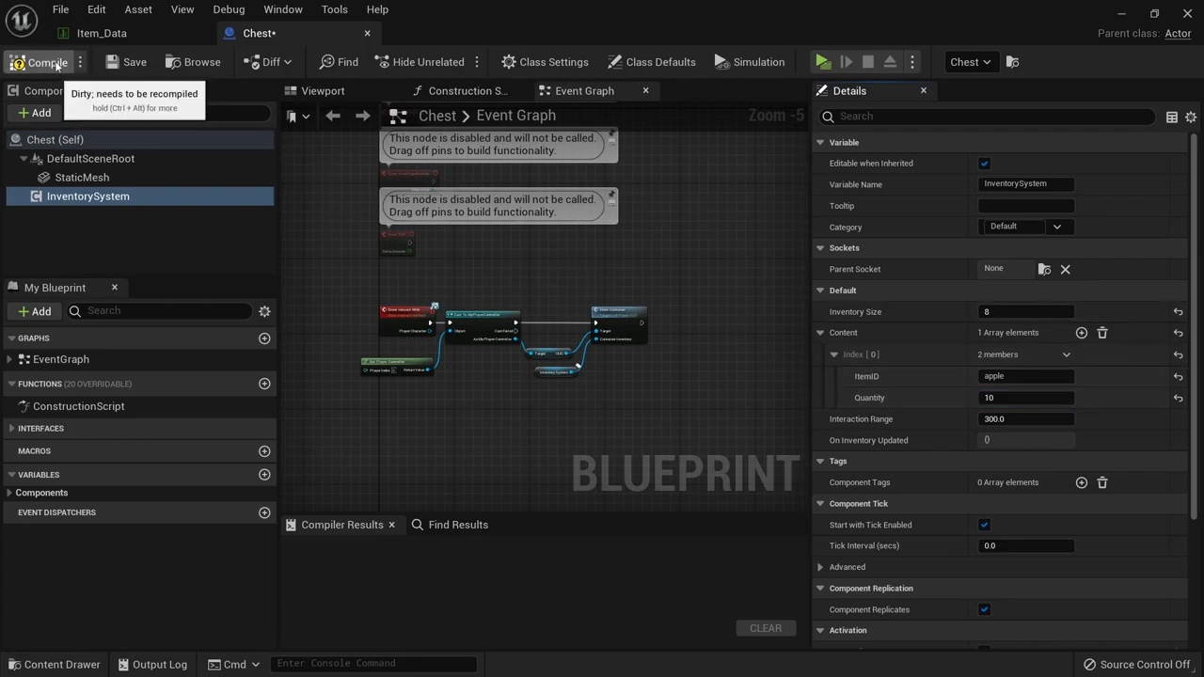
click(41, 60)
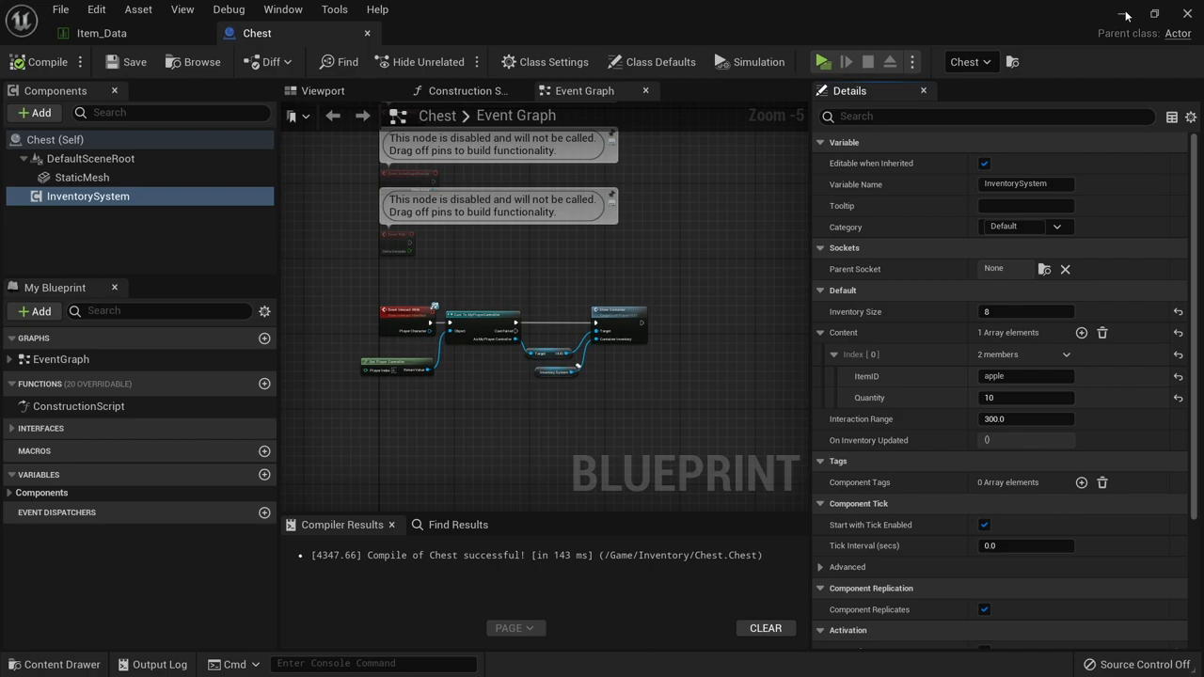
click(820, 60)
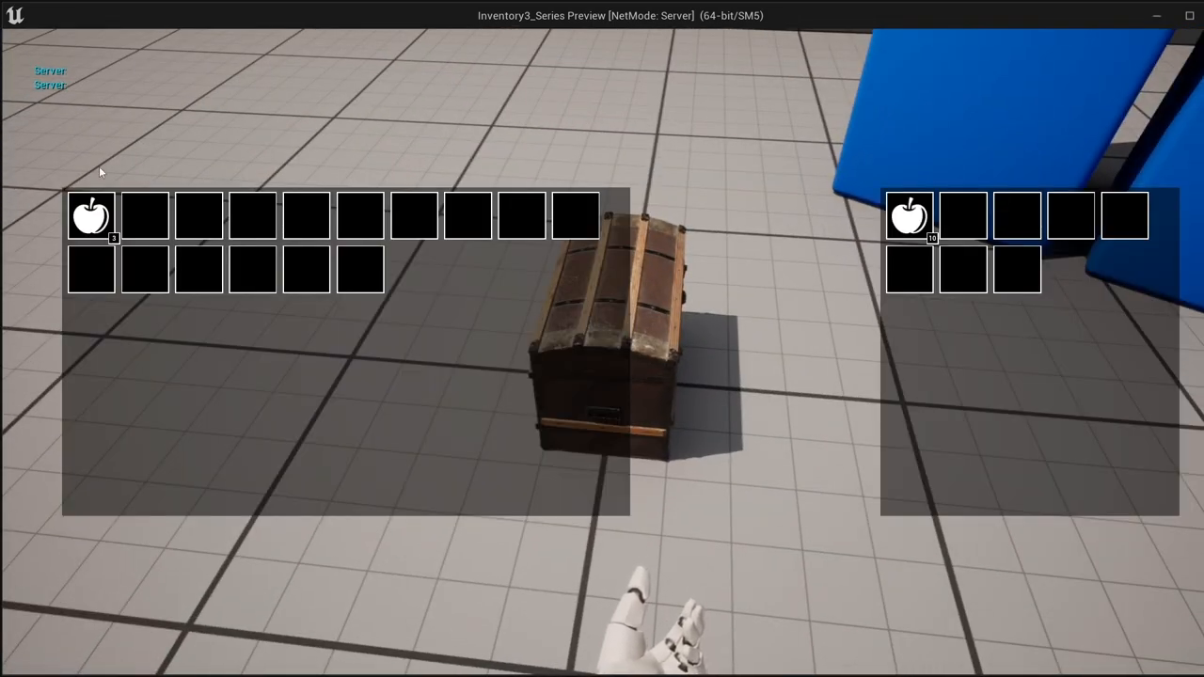
mouse_move(1059, 274)
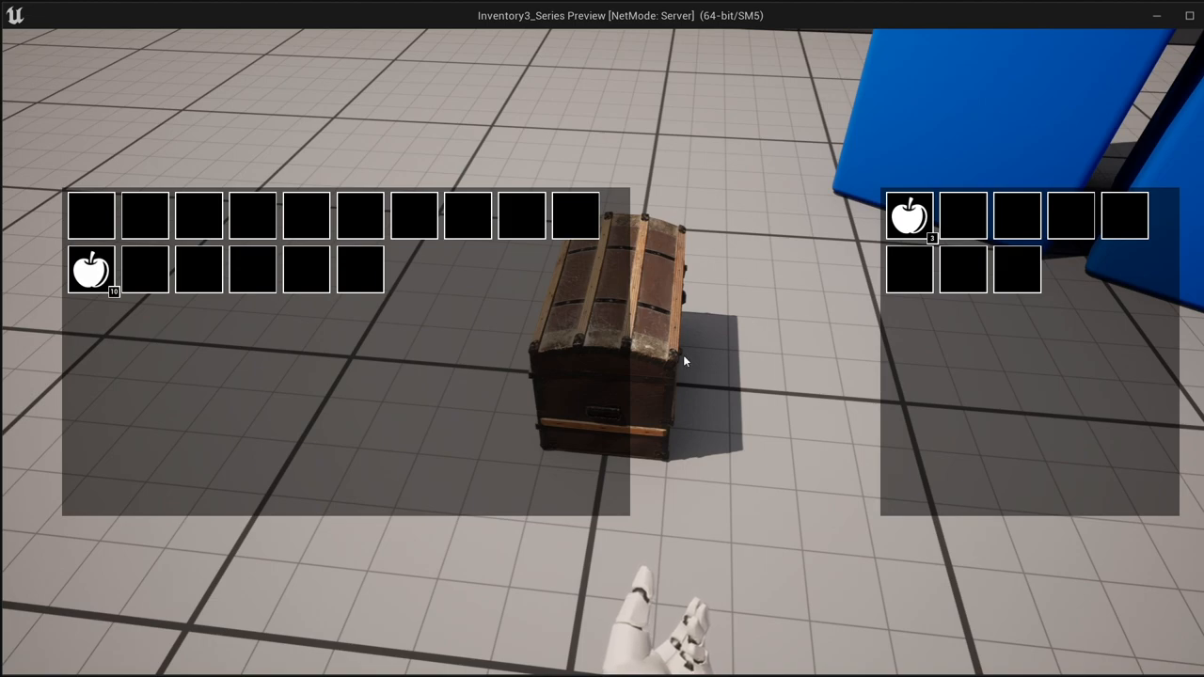
mouse_move(444, 399)
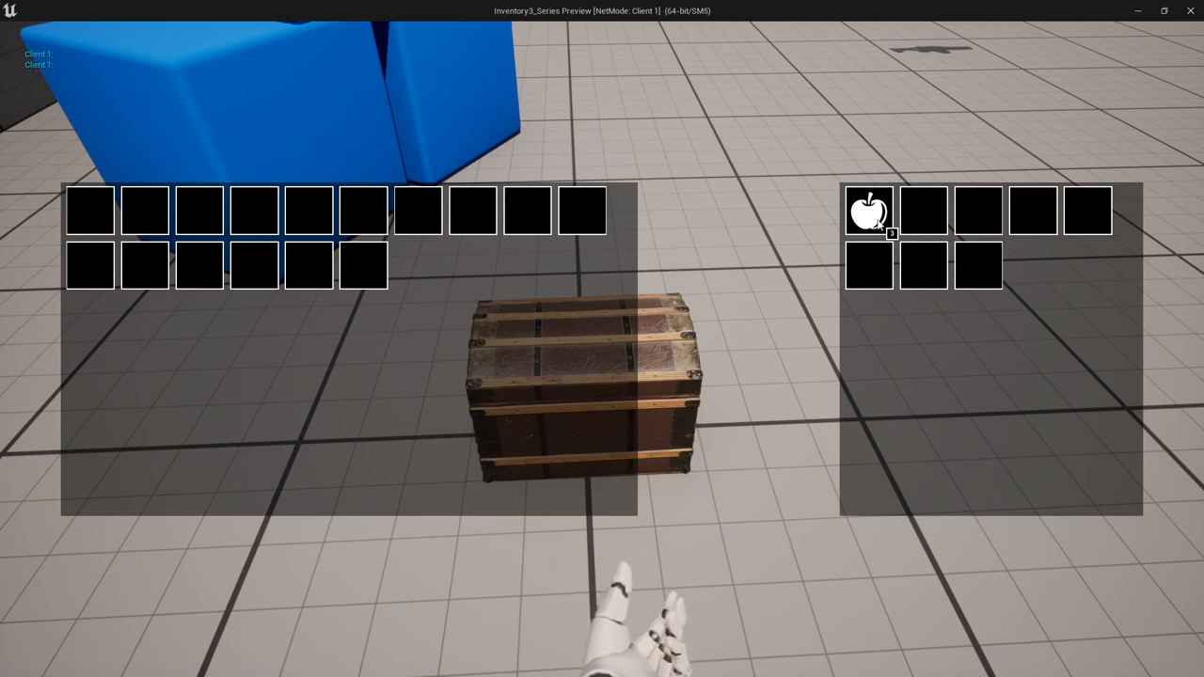
Drag the chest's apple stack into a player inventory slot, emptying the chest.
drag(869, 211, 474, 211)
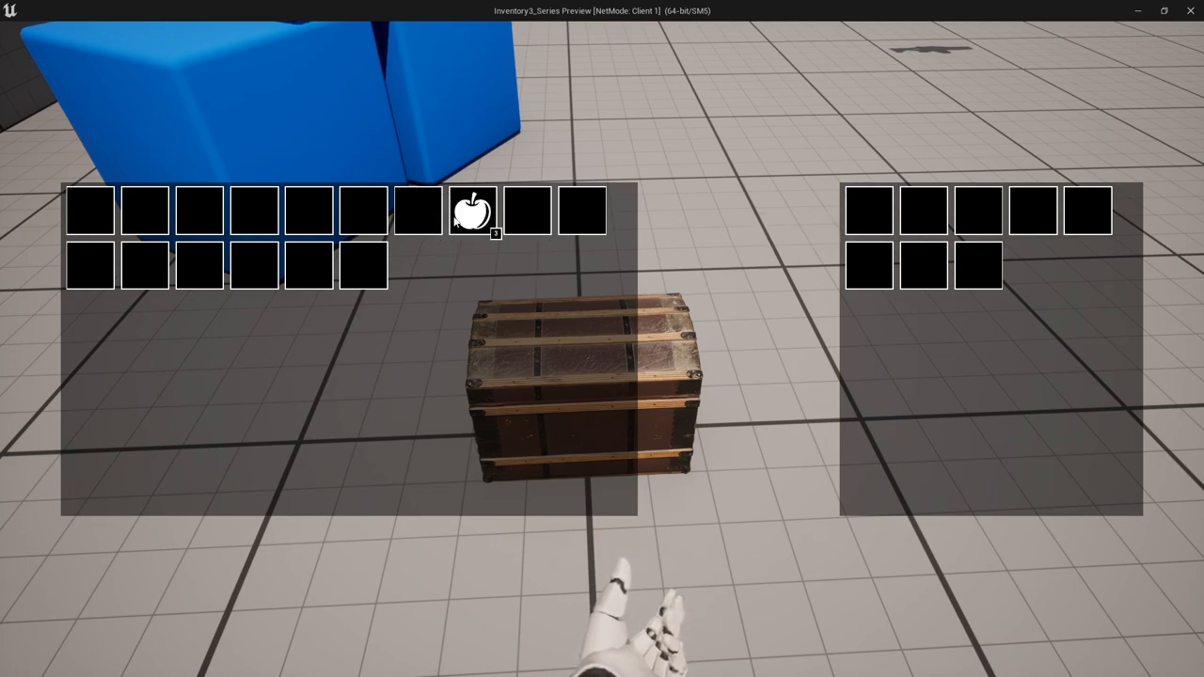
mouse_move(541, 293)
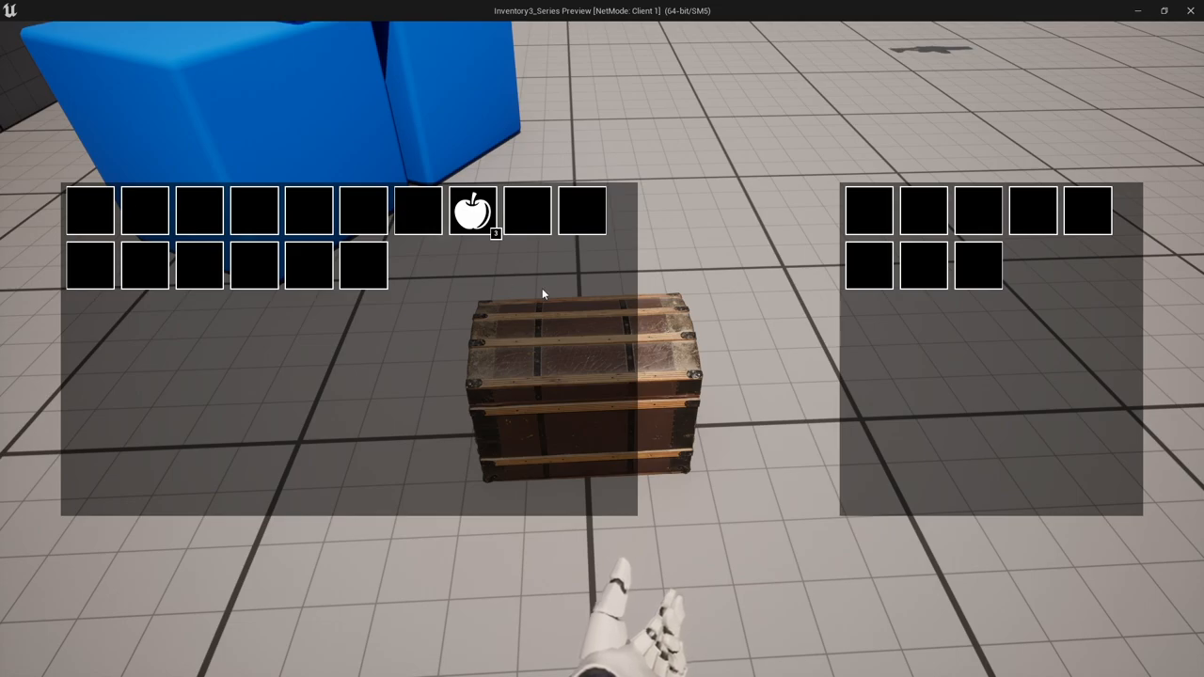